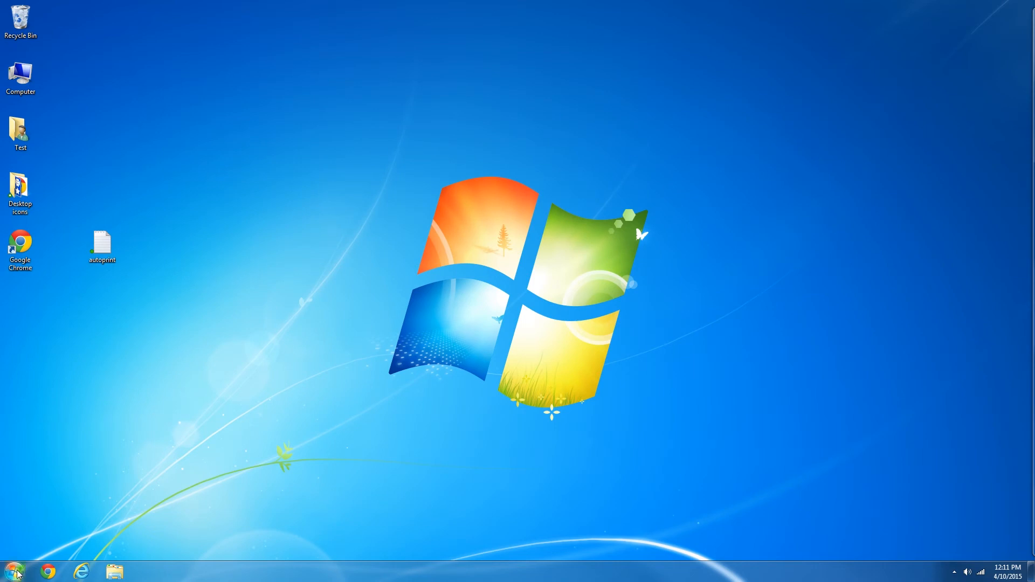
Launch Notepad from a Start menu search for 'notepad', shown on Windows 7, 8 and 10
{"action": "left_click", "coordinate": [11, 571]}
{"action": "type", "text": "notep"}
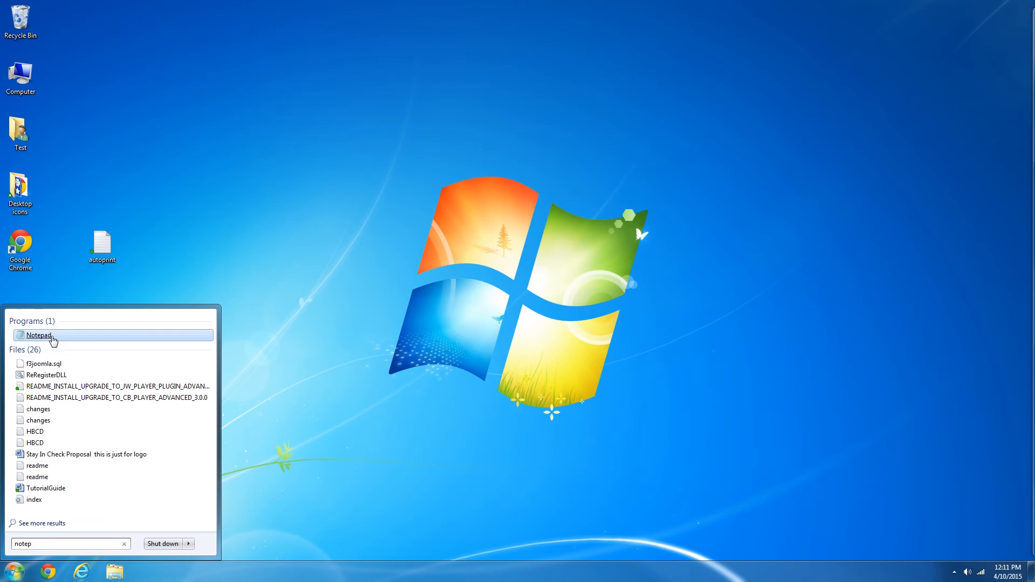
{"action": "left_click", "coordinate": [39, 336]}
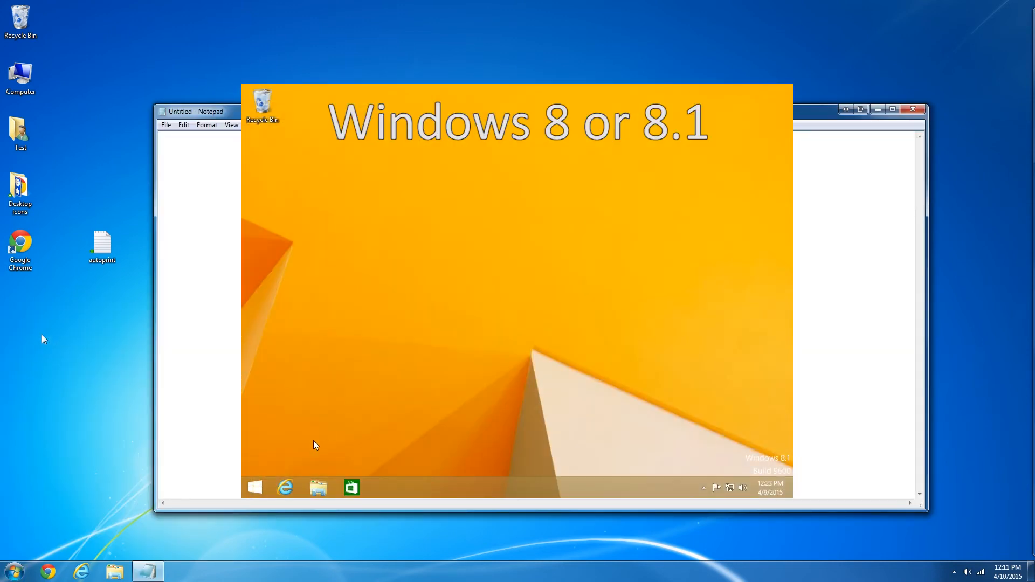
{"action": "left_click", "coordinate": [254, 488]}
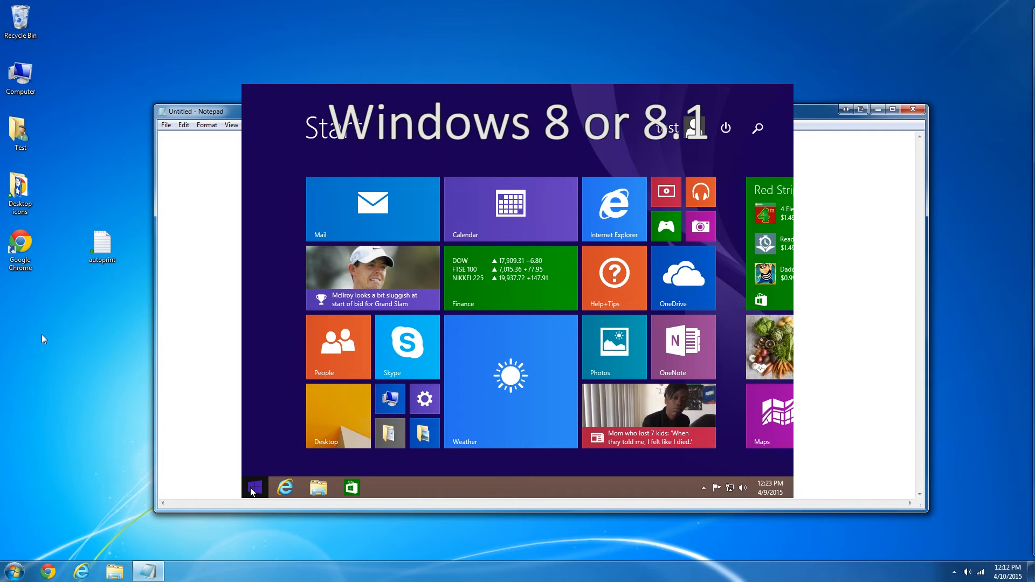
{"action": "type", "text": "notepad"}
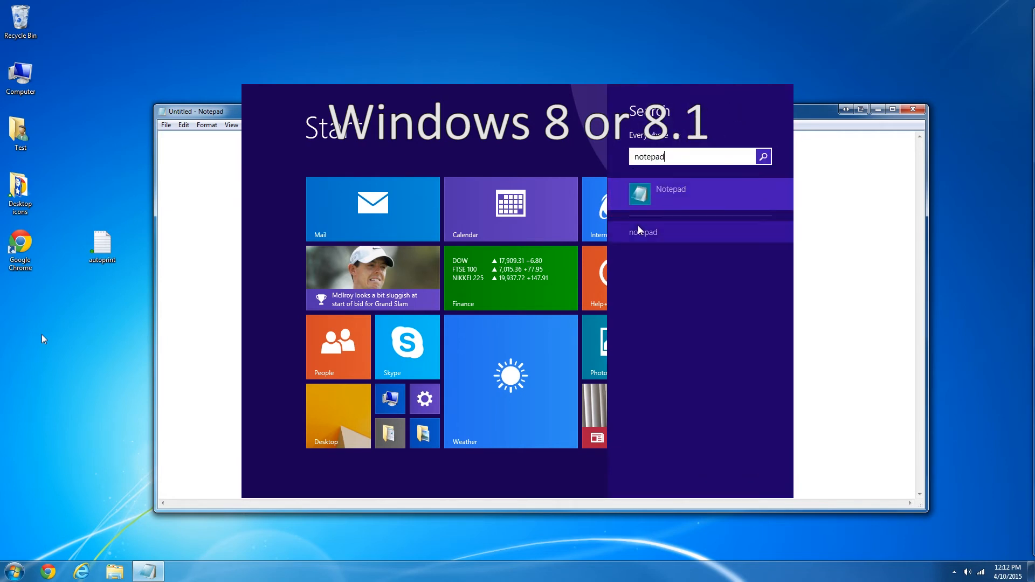
{"action": "left_click", "coordinate": [670, 193]}
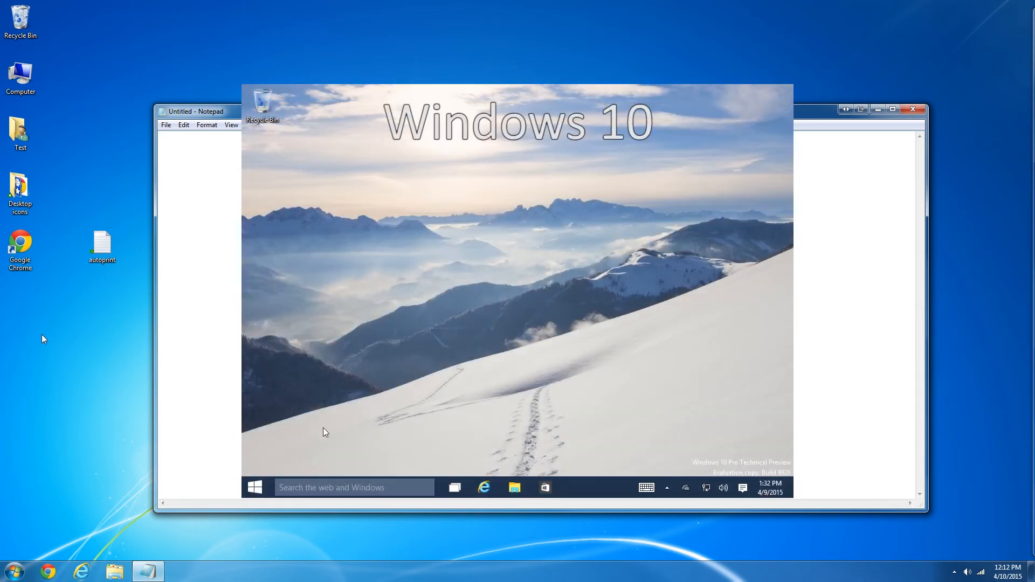
{"action": "type", "text": "not"}
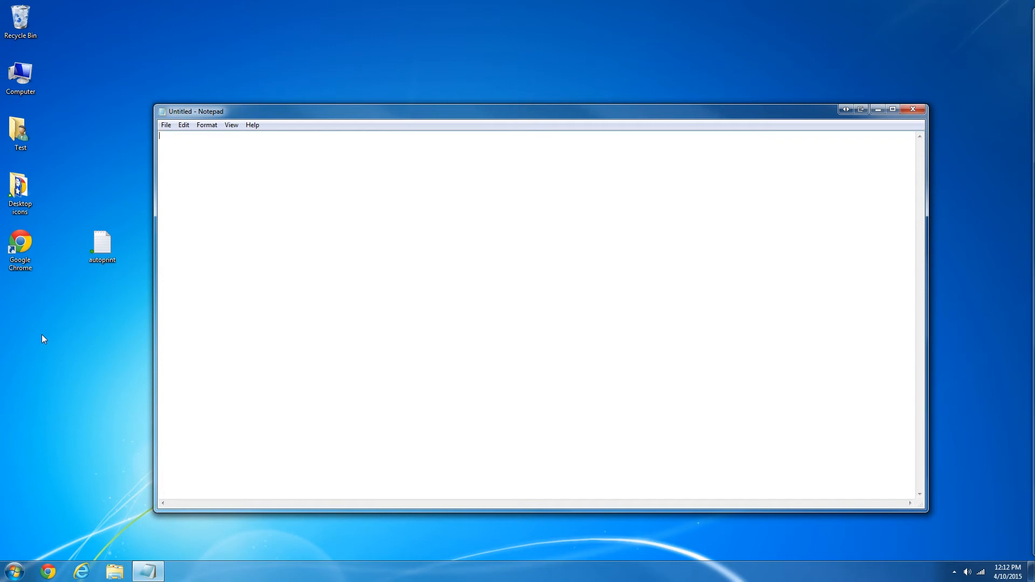
Copy the whole RUNDLL32 PRINTUI.DLL command line and paste it into a new Notepad document
{"action": "left_click", "coordinate": [102, 244]}
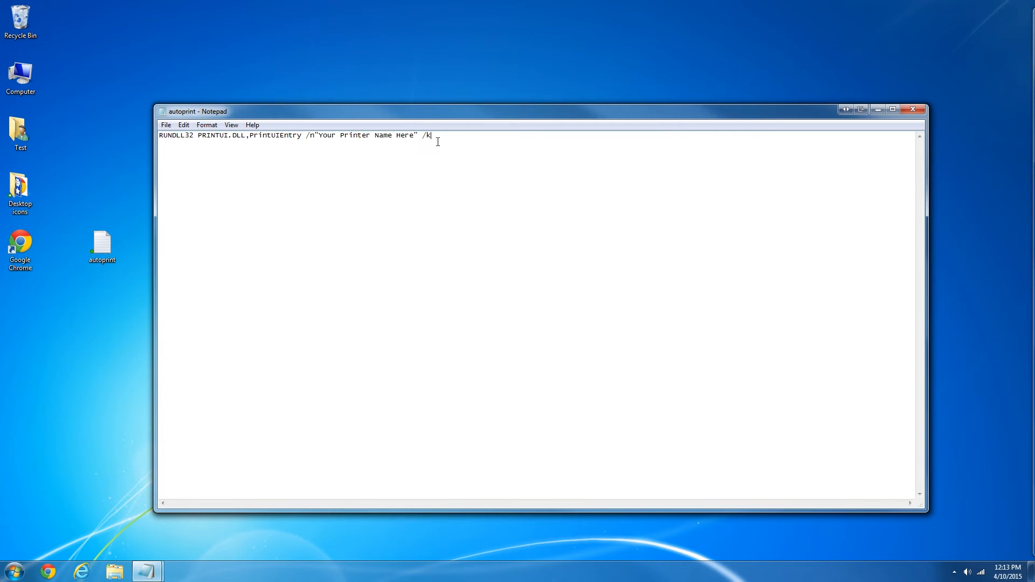
{"action": "key", "text": "ctrl+a"}
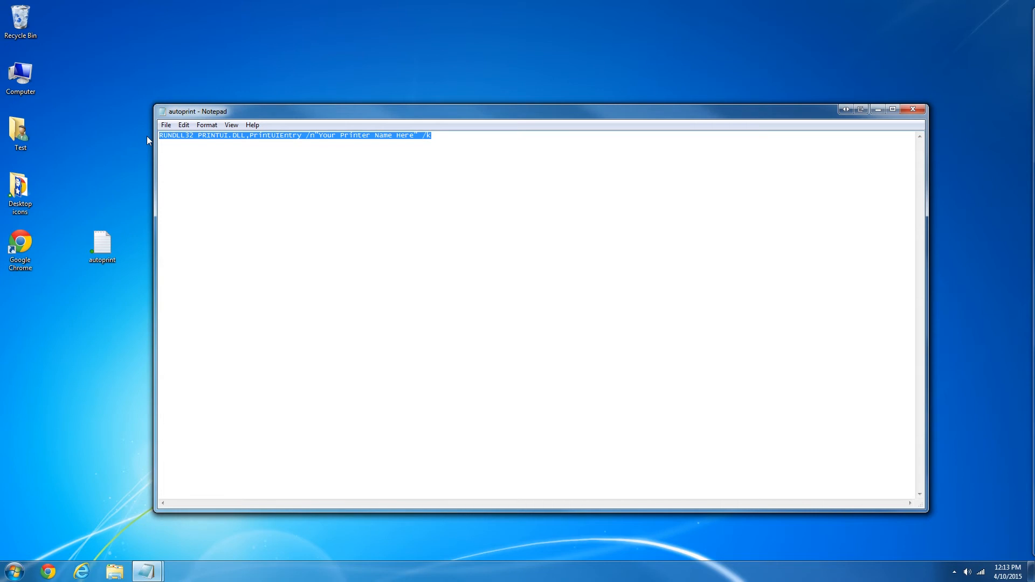
{"action": "mouse_move", "coordinate": [257, 140]}
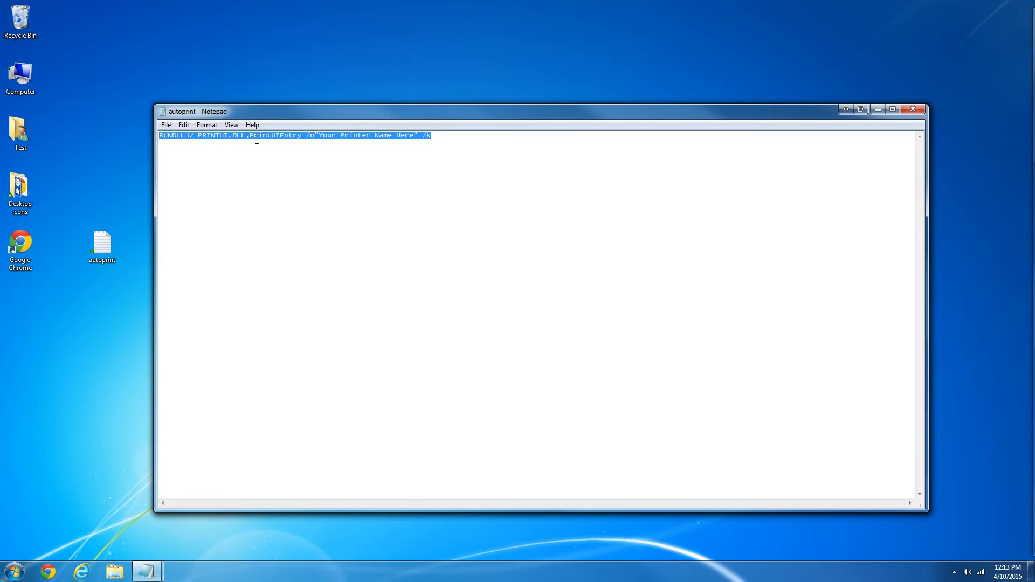
{"action": "right_click", "coordinate": [257, 139]}
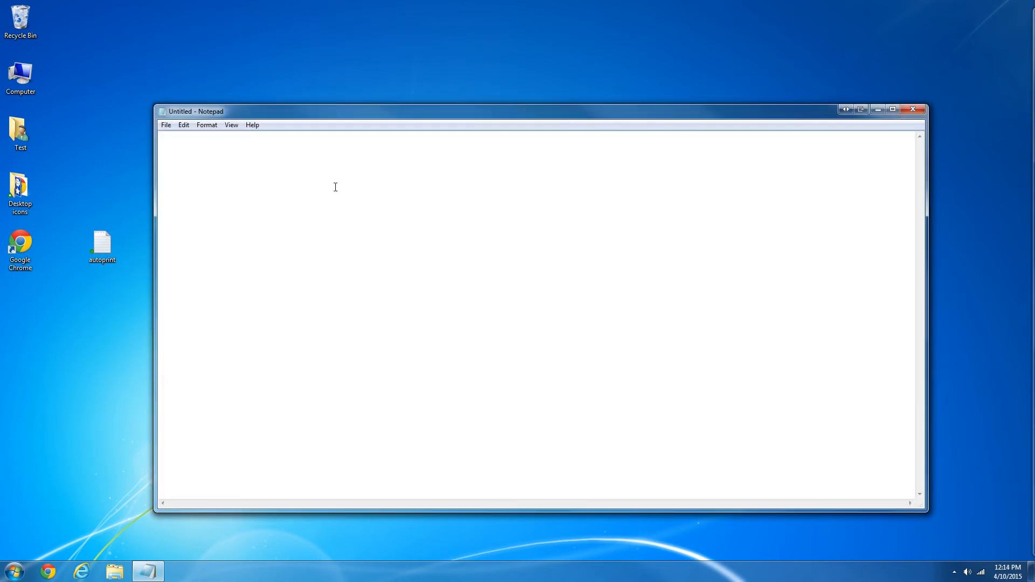
{"action": "right_click", "coordinate": [334, 190]}
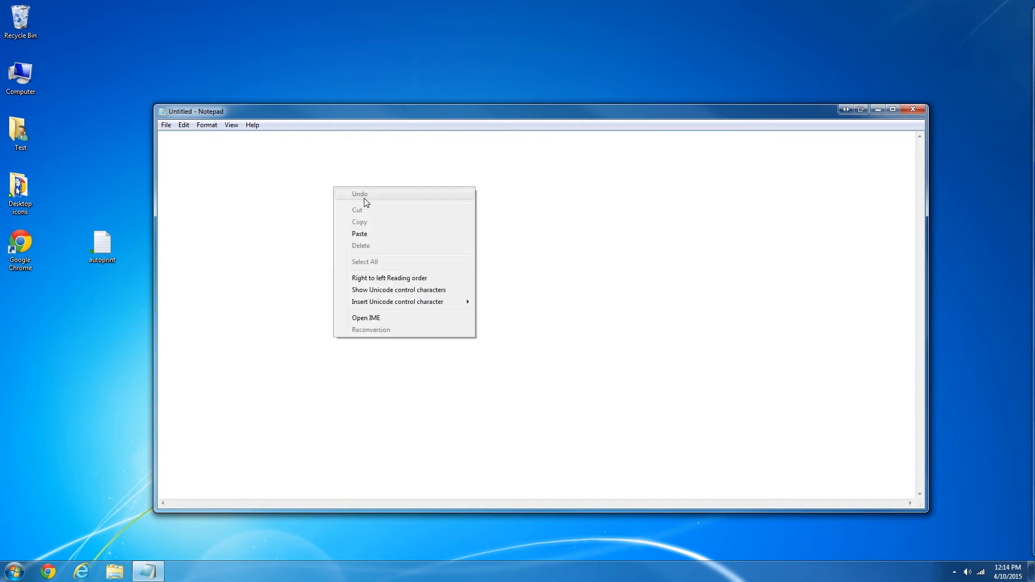
{"action": "left_click", "coordinate": [359, 233]}
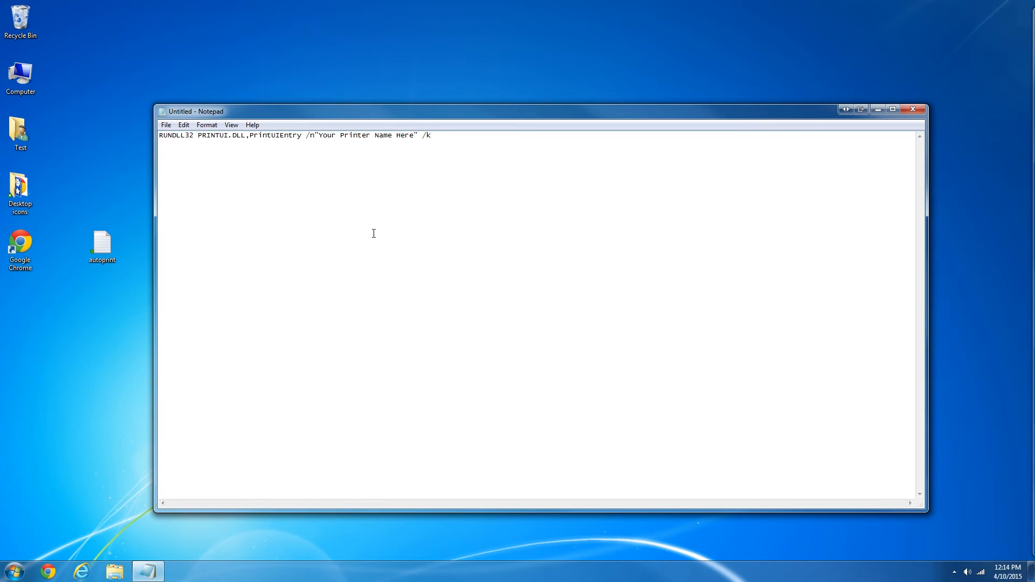
{"action": "mouse_move", "coordinate": [206, 143]}
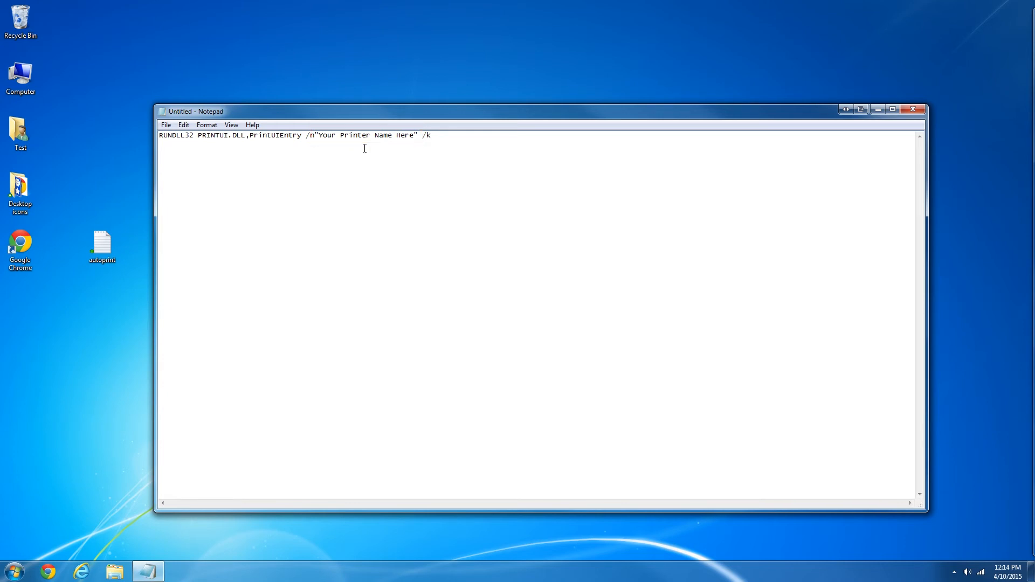
{"action": "mouse_move", "coordinate": [56, 464]}
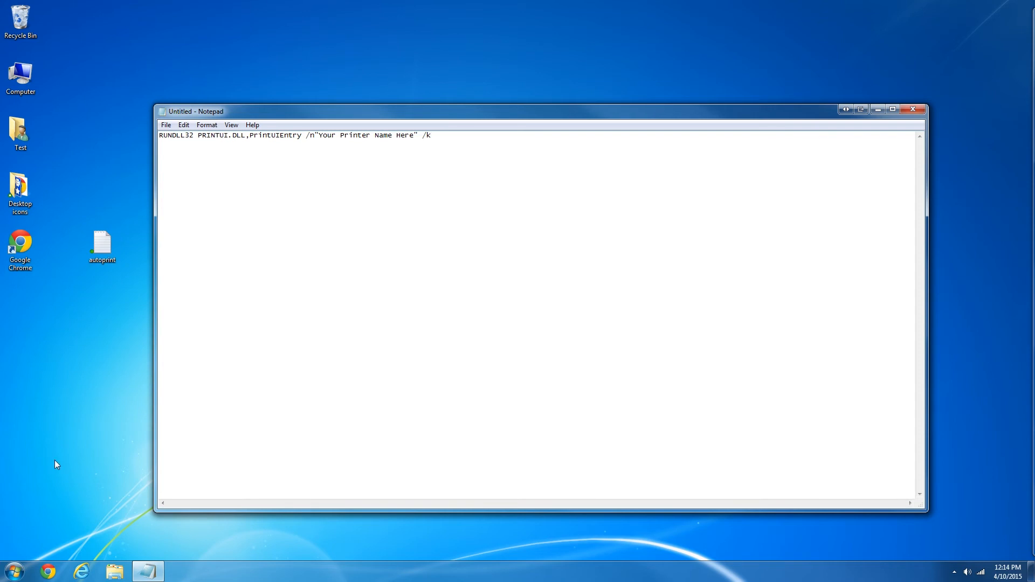
Open Devices and Printers from a Start menu search for 'printers' on each Windows version
{"action": "left_click", "coordinate": [11, 569]}
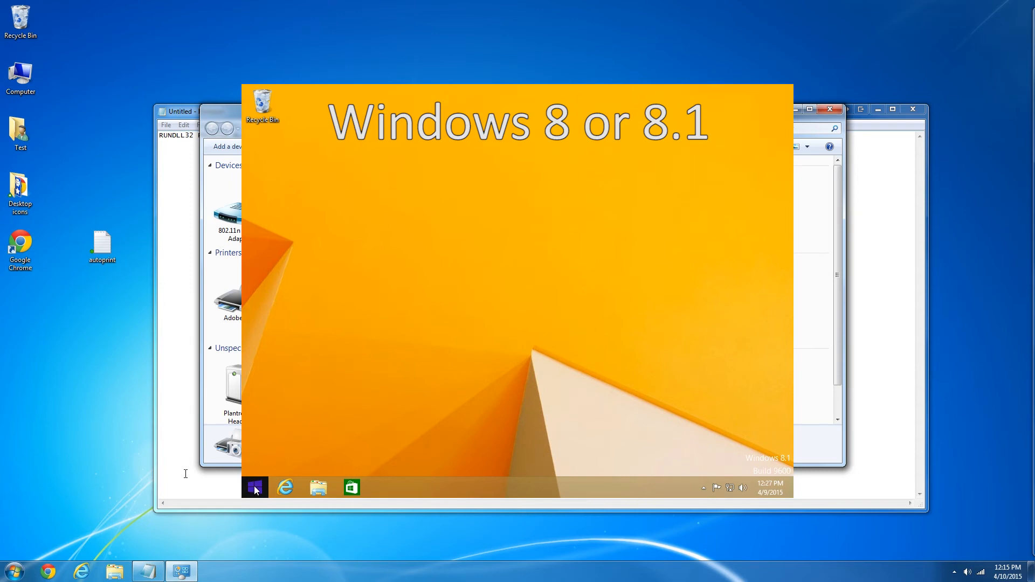
{"action": "left_click", "coordinate": [255, 488]}
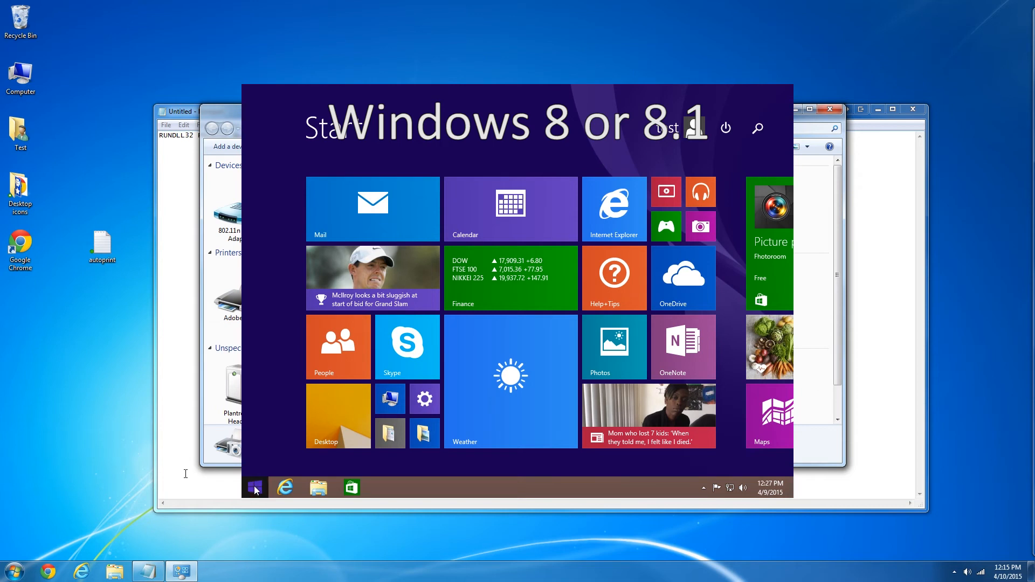
{"action": "type", "text": "printers"}
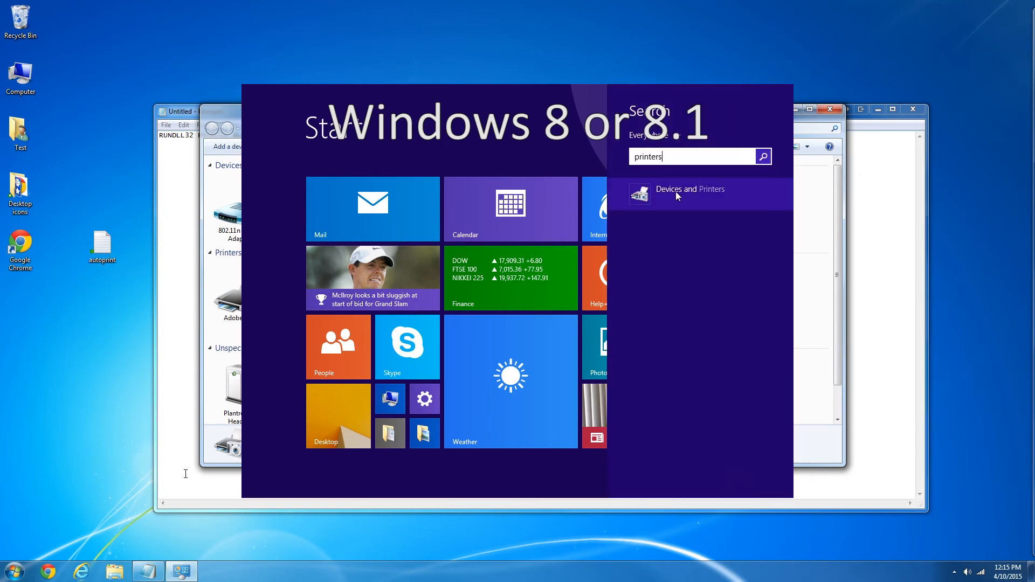
{"action": "left_click", "coordinate": [689, 192]}
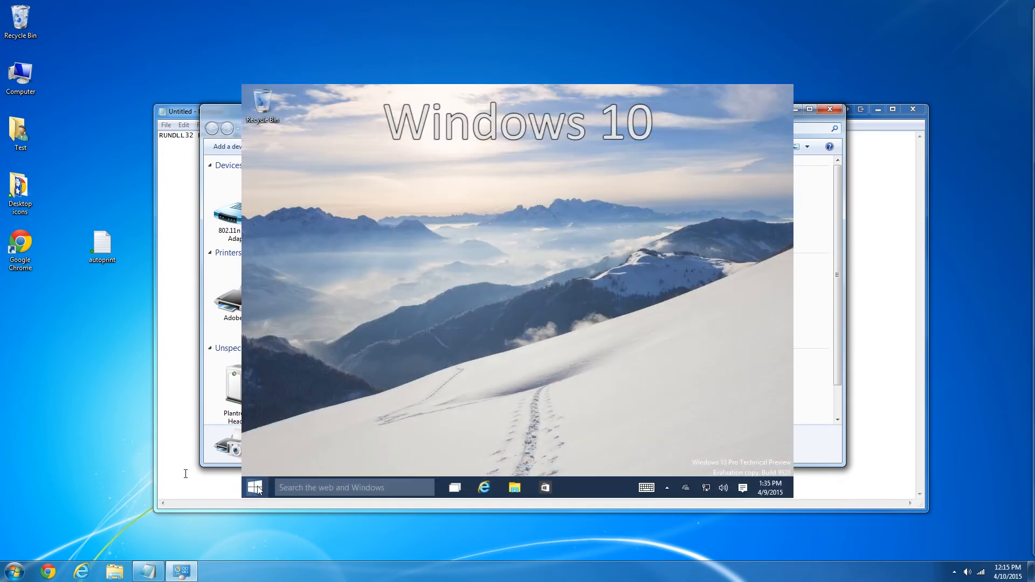
{"action": "type", "text": "printers"}
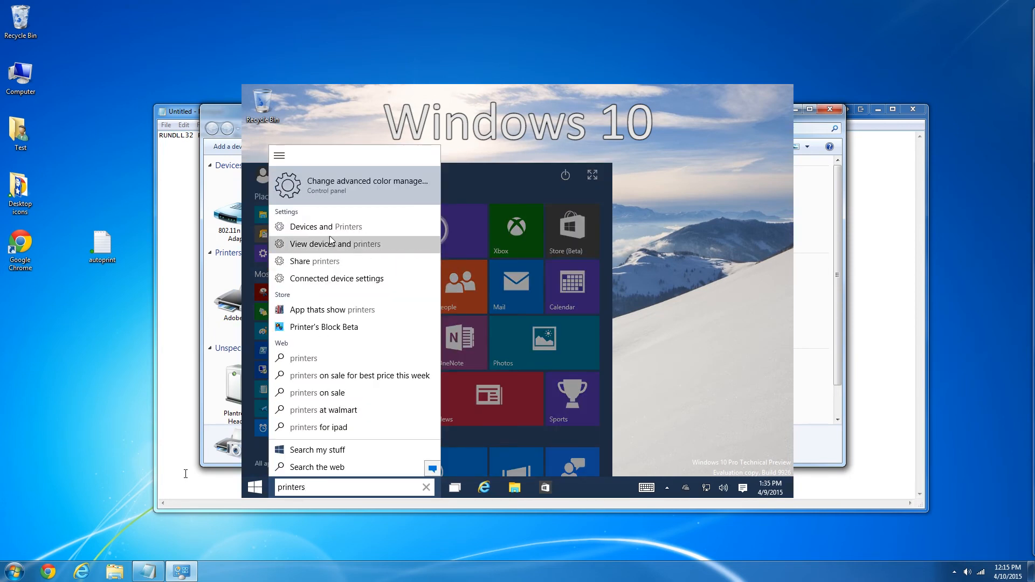
{"action": "left_click", "coordinate": [337, 244]}
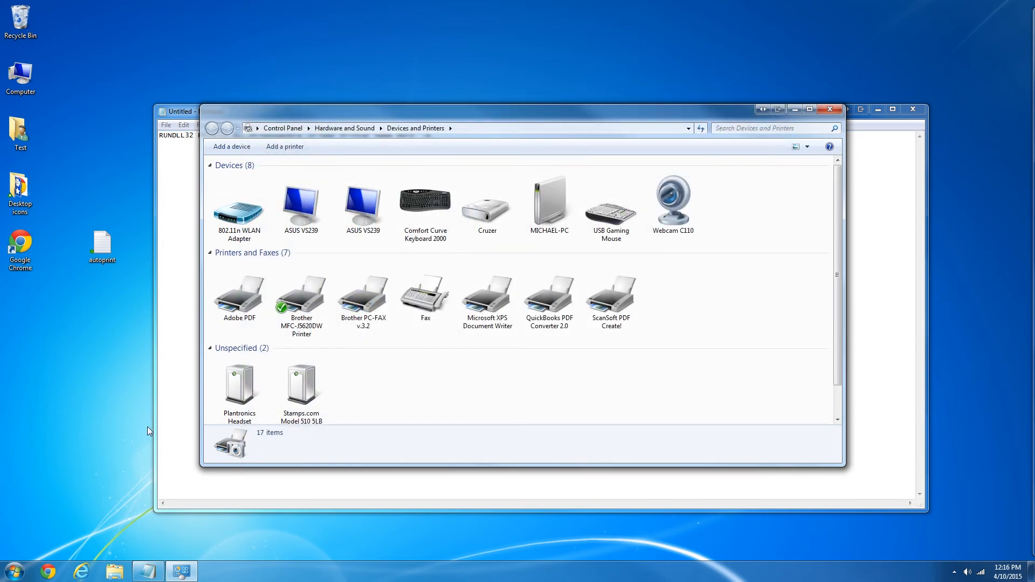
{"action": "mouse_move", "coordinate": [301, 294]}
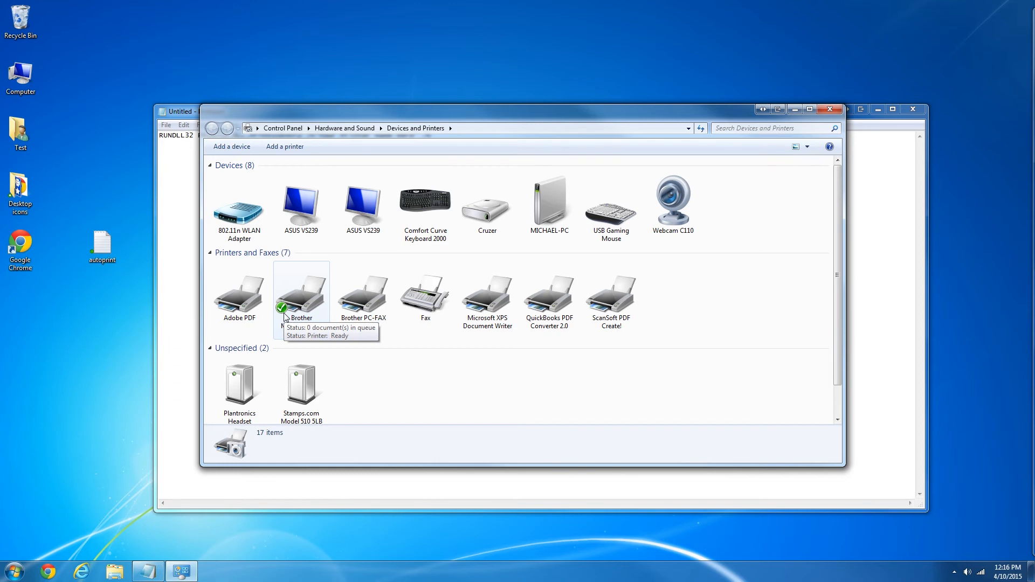
Copy the Brother MFC-J5620DW Printer's exact name from its properties and close the printer windows
{"action": "right_click", "coordinate": [301, 290]}
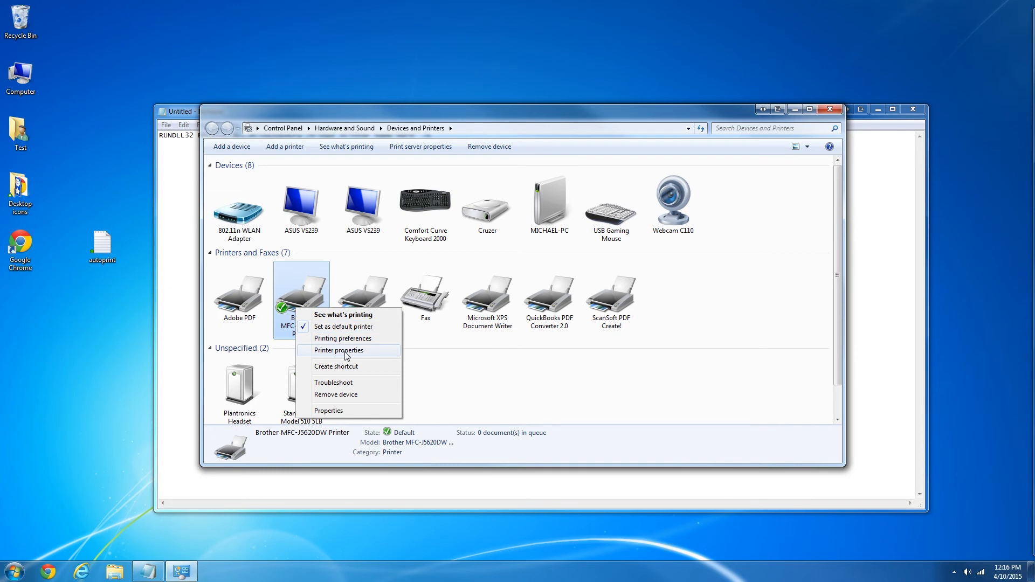
{"action": "left_click", "coordinate": [340, 349]}
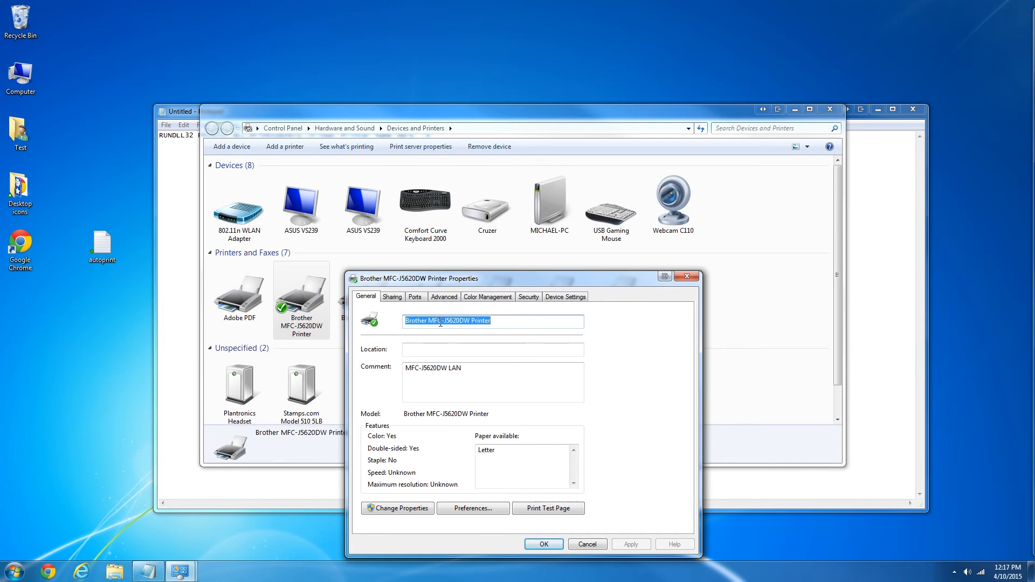
{"action": "right_click", "coordinate": [463, 322]}
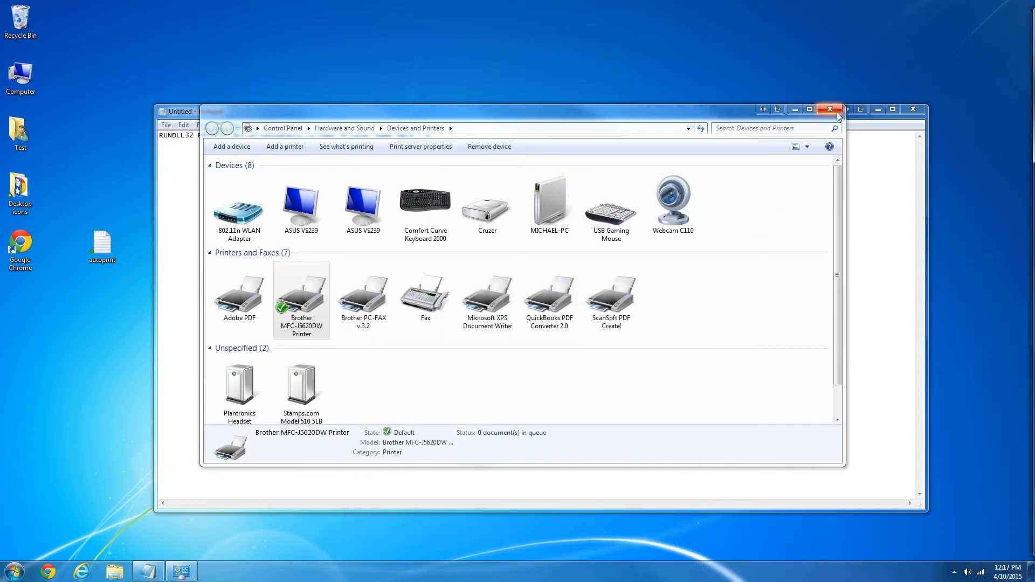
{"action": "left_click", "coordinate": [831, 109]}
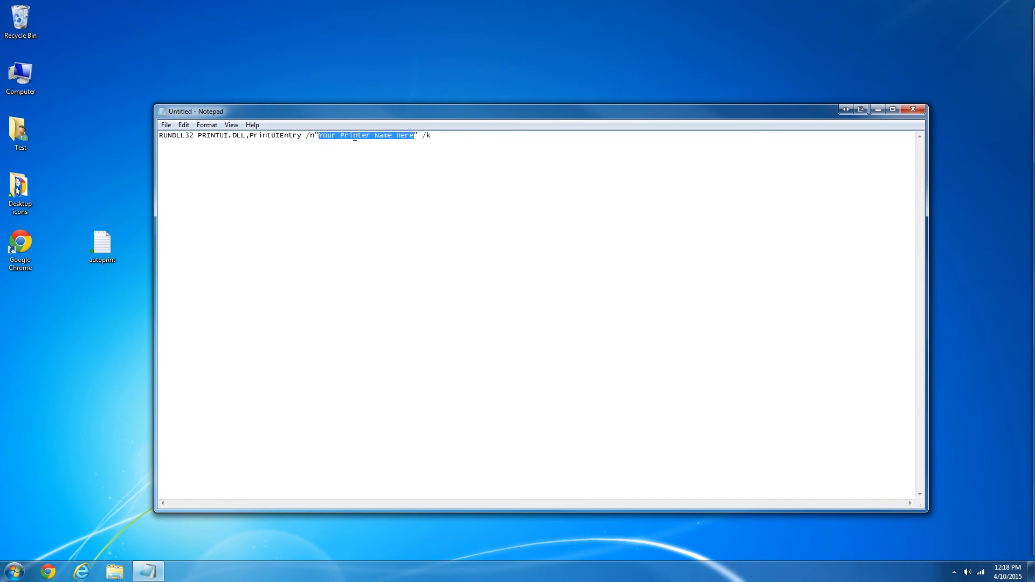
Paste the Brother MFC-J5620DW Printer name over the 'Your Printer Name Here' placeholder
{"action": "right_click", "coordinate": [357, 135]}
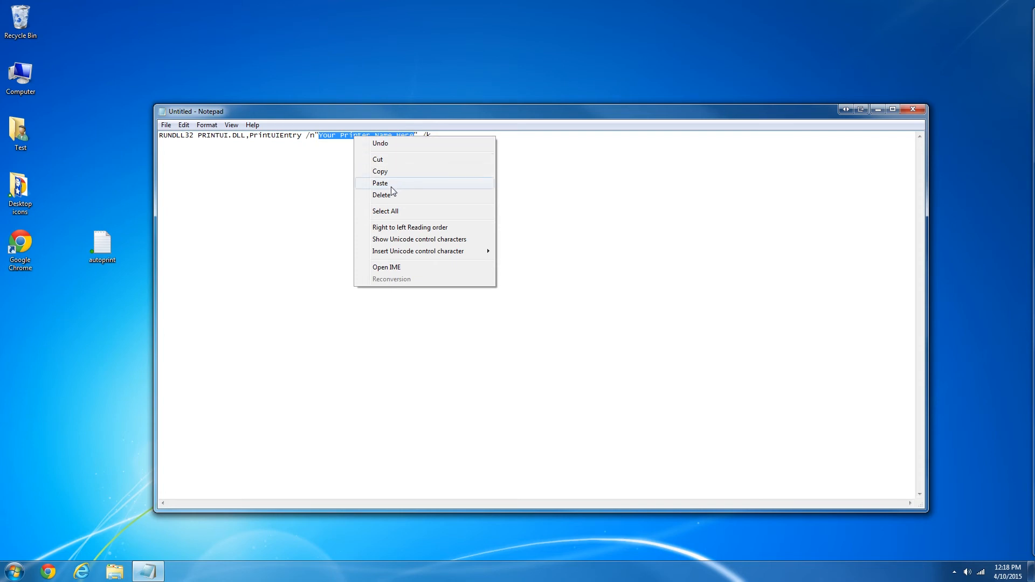
{"action": "left_click", "coordinate": [381, 184]}
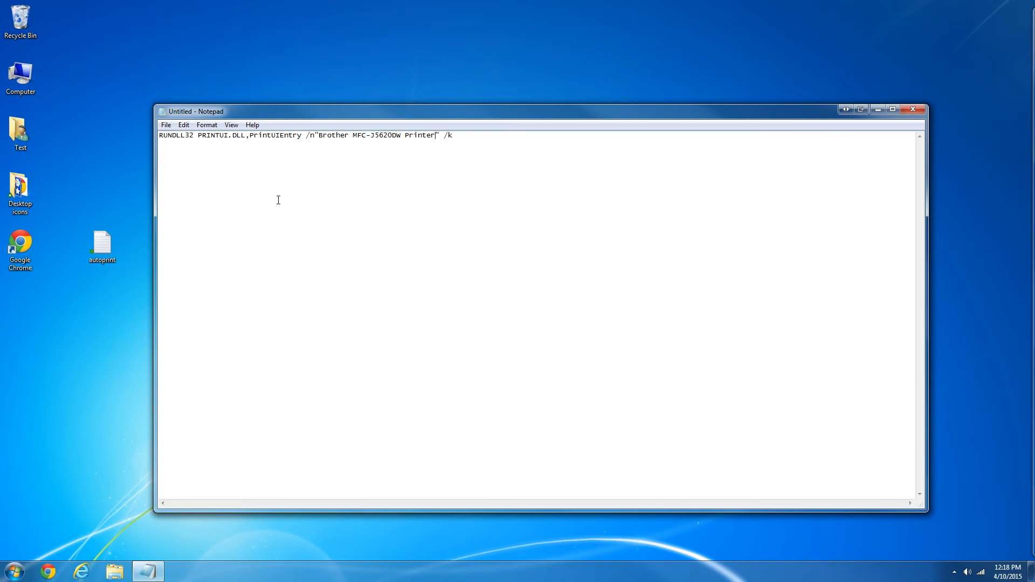
Save the command as autoprint.bat in the Documents library and close Notepad
{"action": "left_click", "coordinate": [167, 125]}
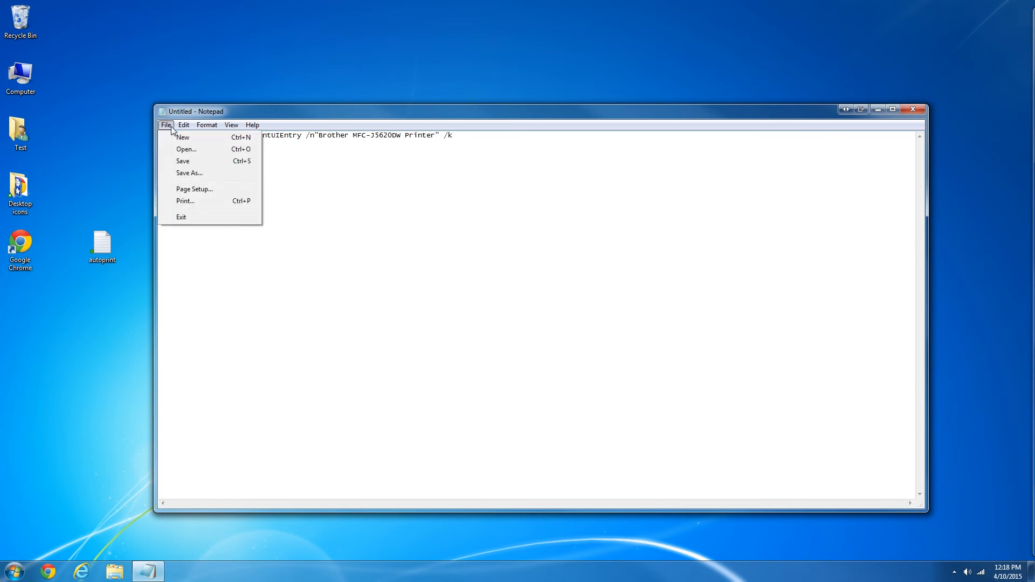
{"action": "left_click", "coordinate": [189, 172]}
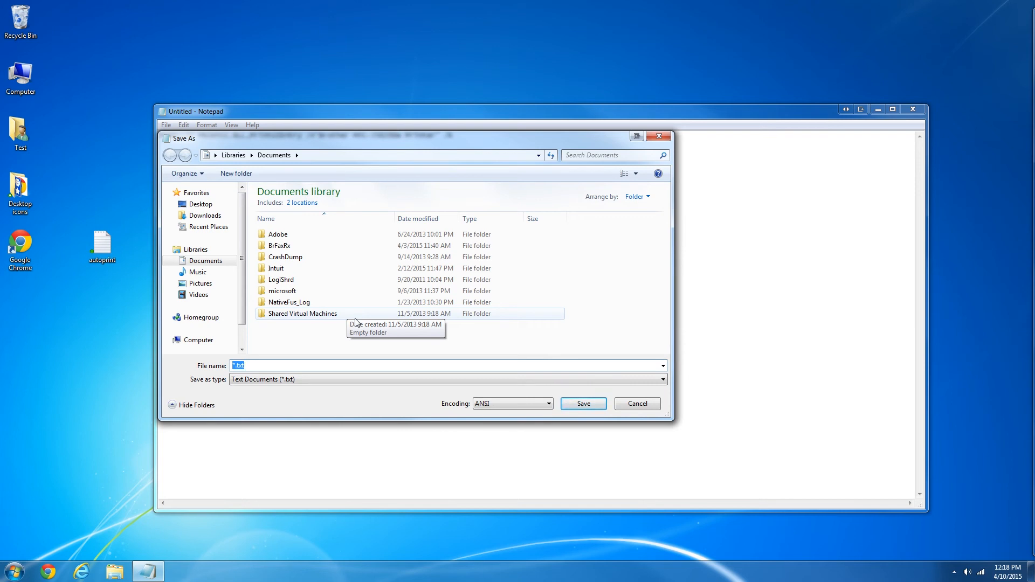
{"action": "left_click", "coordinate": [205, 260]}
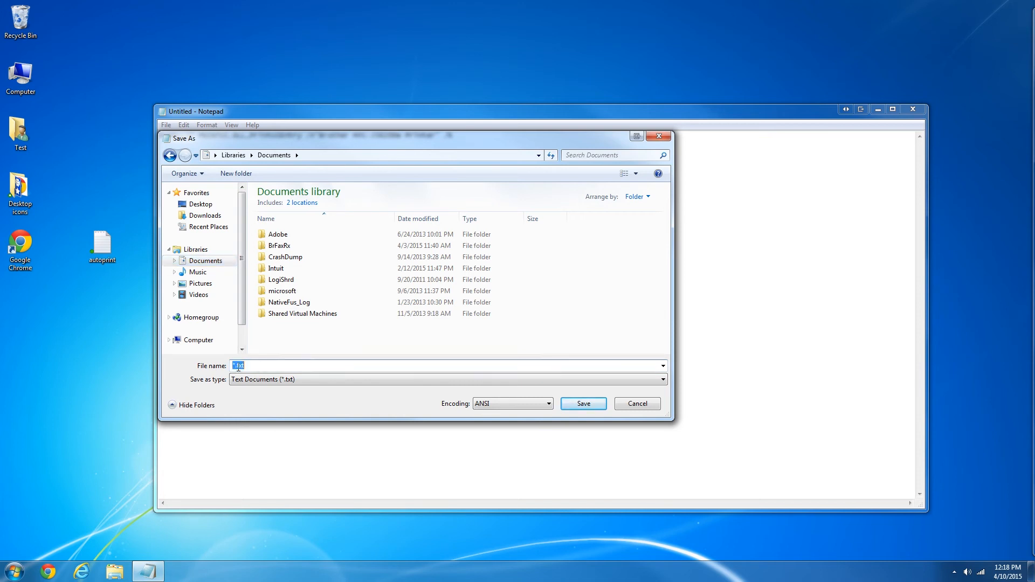
{"action": "type", "text": "auto"}
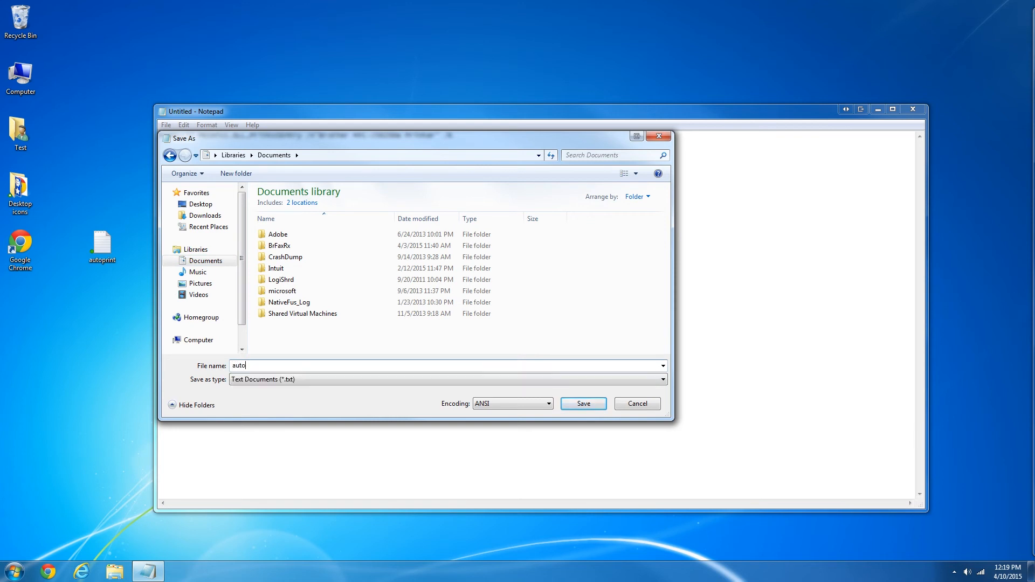
{"action": "type", "text": "print."}
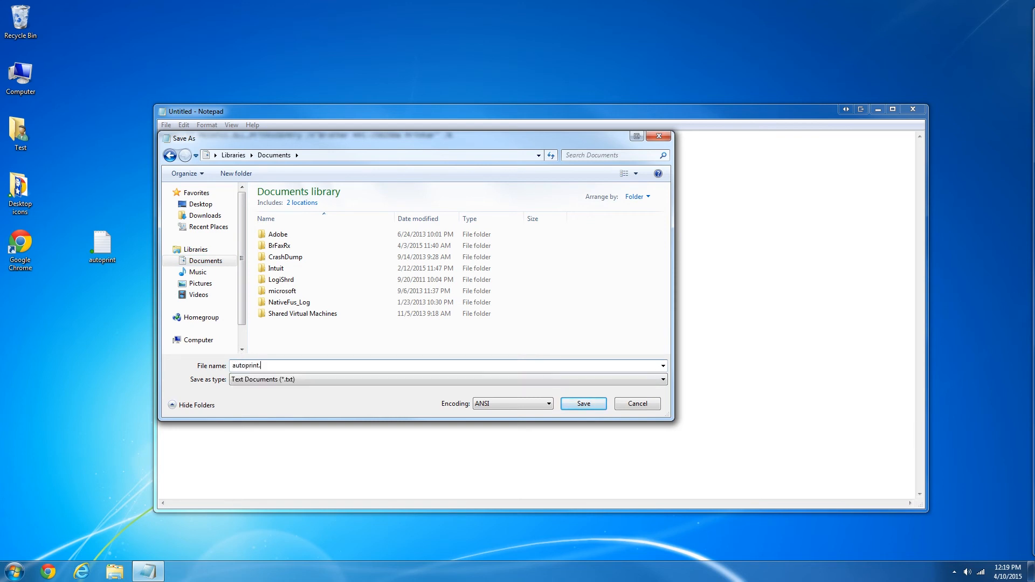
{"action": "type", "text": "bat"}
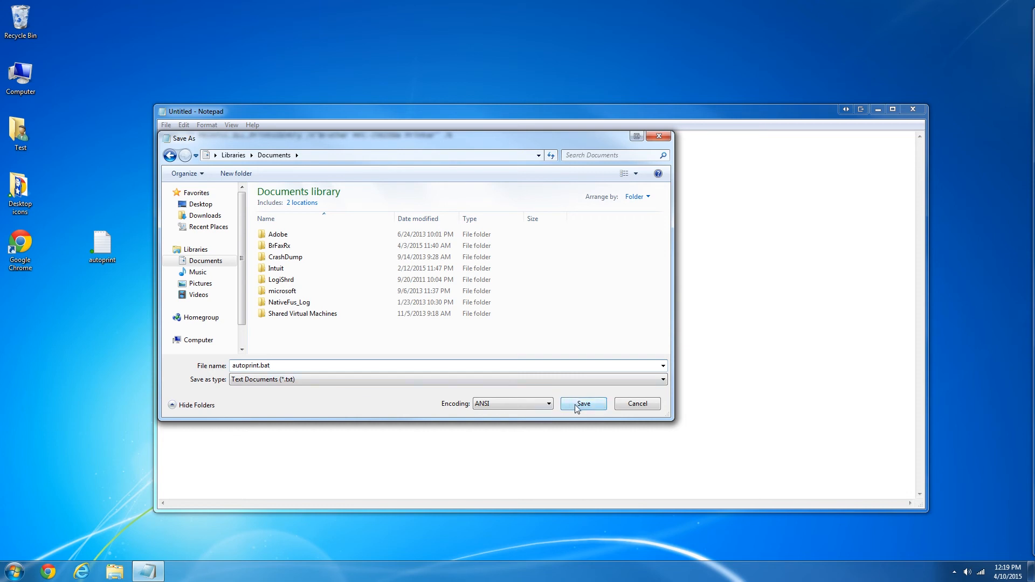
{"action": "left_click", "coordinate": [583, 403]}
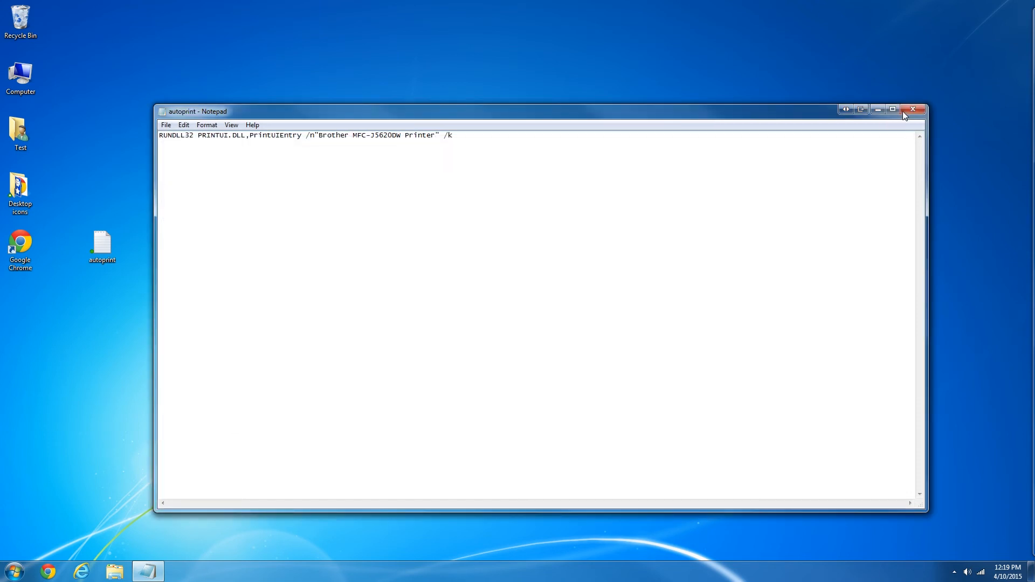
{"action": "left_click", "coordinate": [913, 109]}
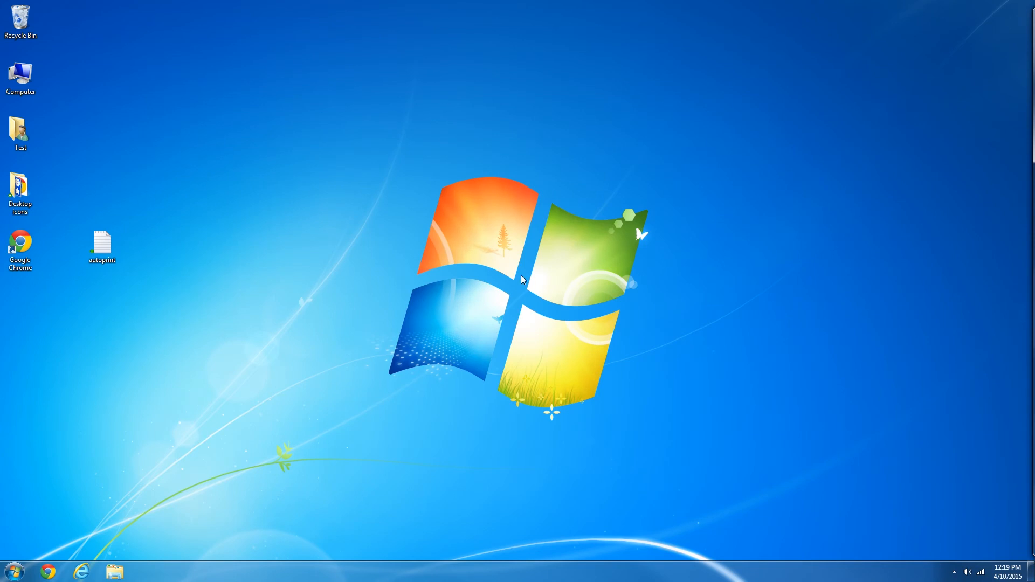
Run autoprint.bat from the Documents library in Explorer and dismiss the resulting window
{"action": "left_click", "coordinate": [115, 572]}
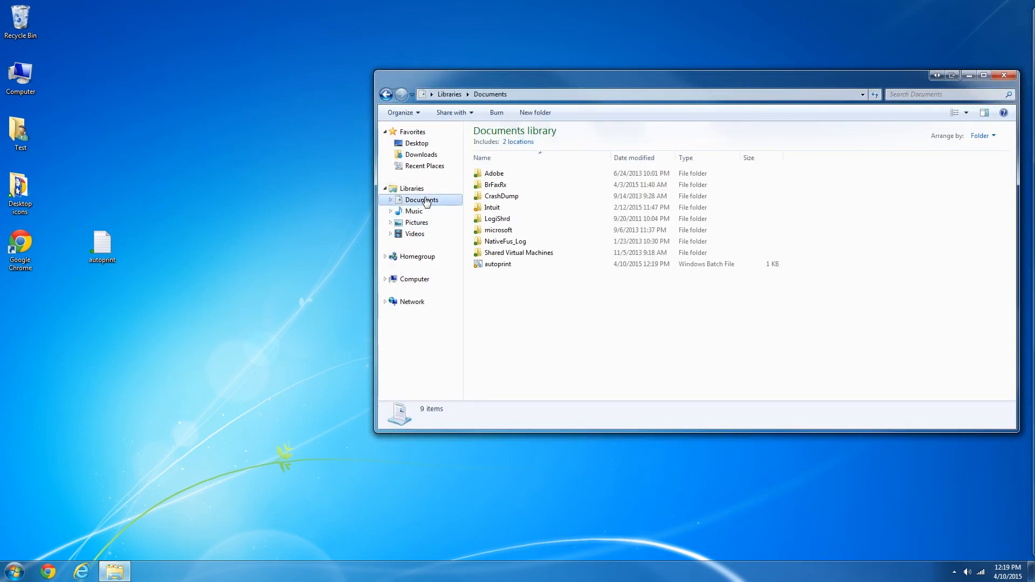
{"action": "left_click", "coordinate": [499, 263]}
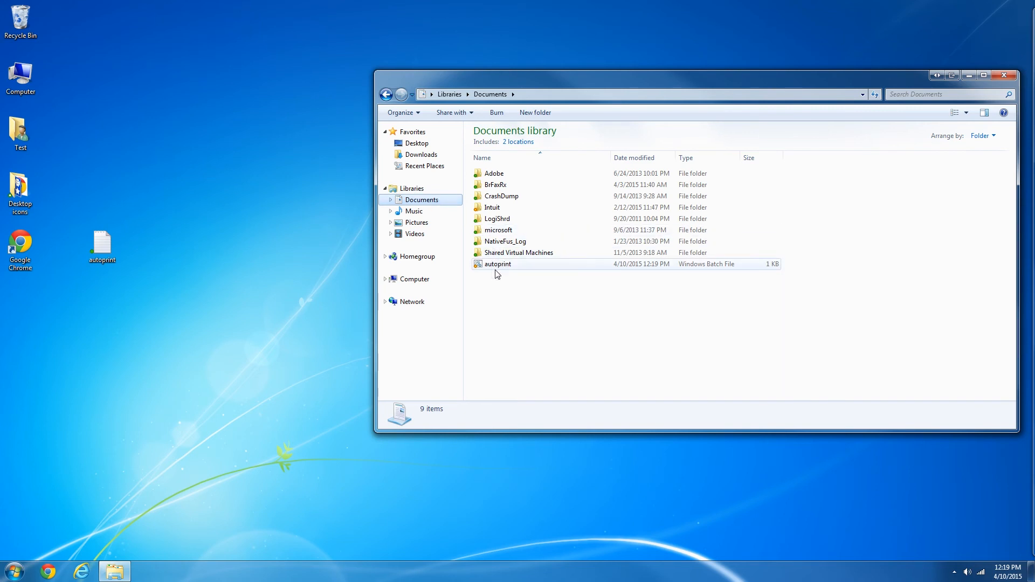
{"action": "left_click", "coordinate": [497, 263]}
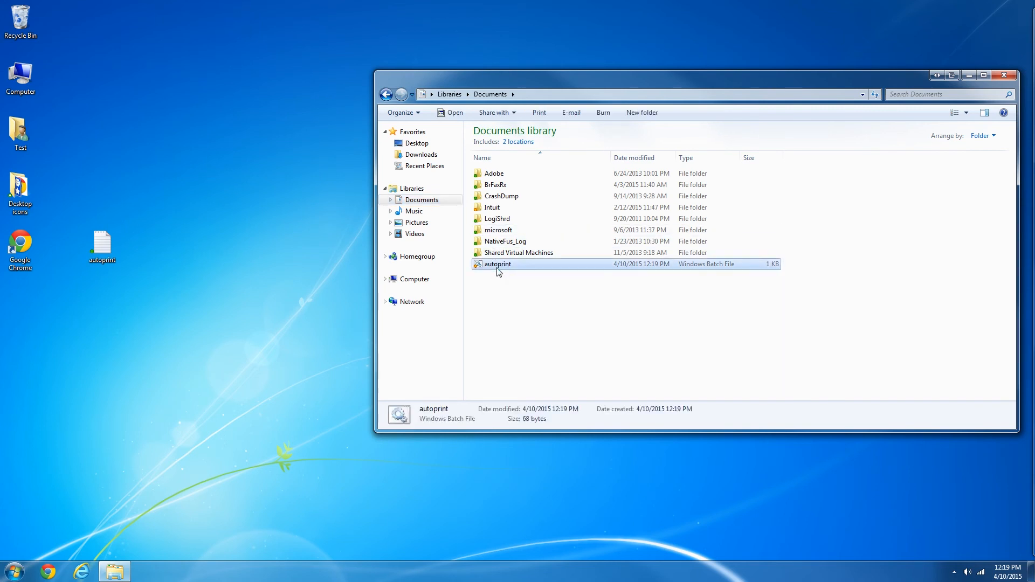
{"action": "double_click", "coordinate": [497, 264]}
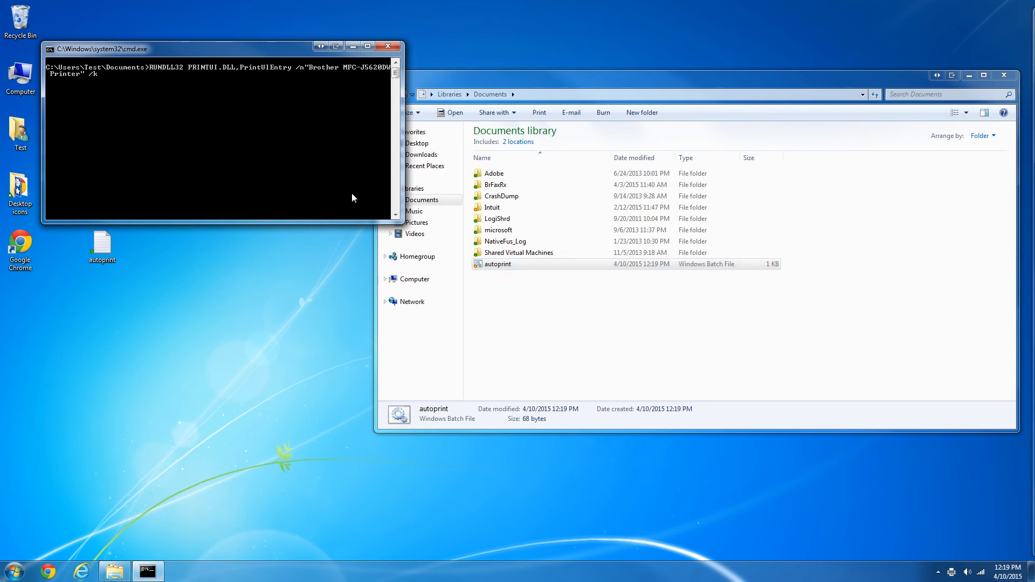
{"action": "left_click", "coordinate": [387, 45]}
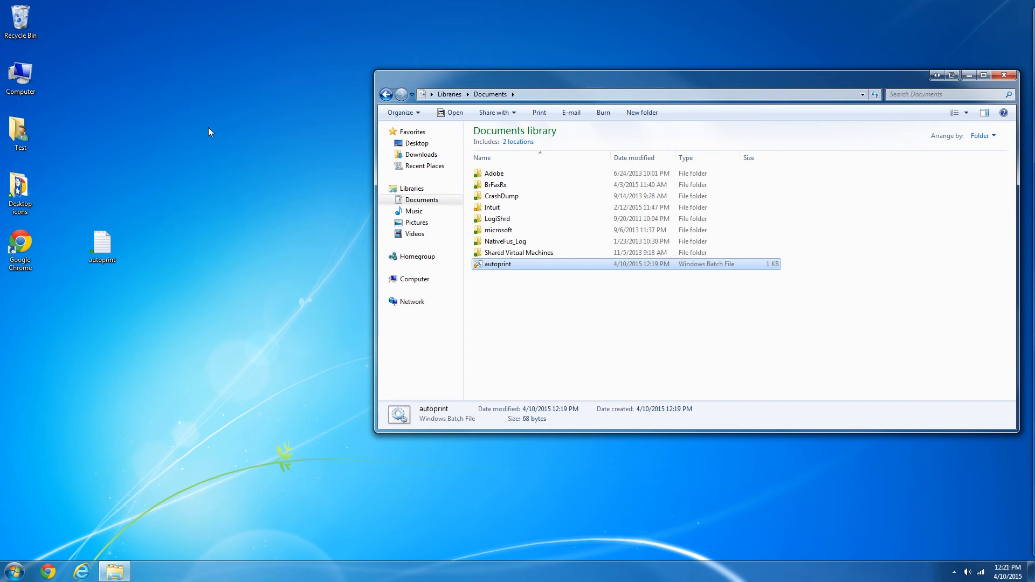
Re-run autoprint.bat twice, dismissing the missing entry and printer connection errors
{"action": "double_click", "coordinate": [498, 263]}
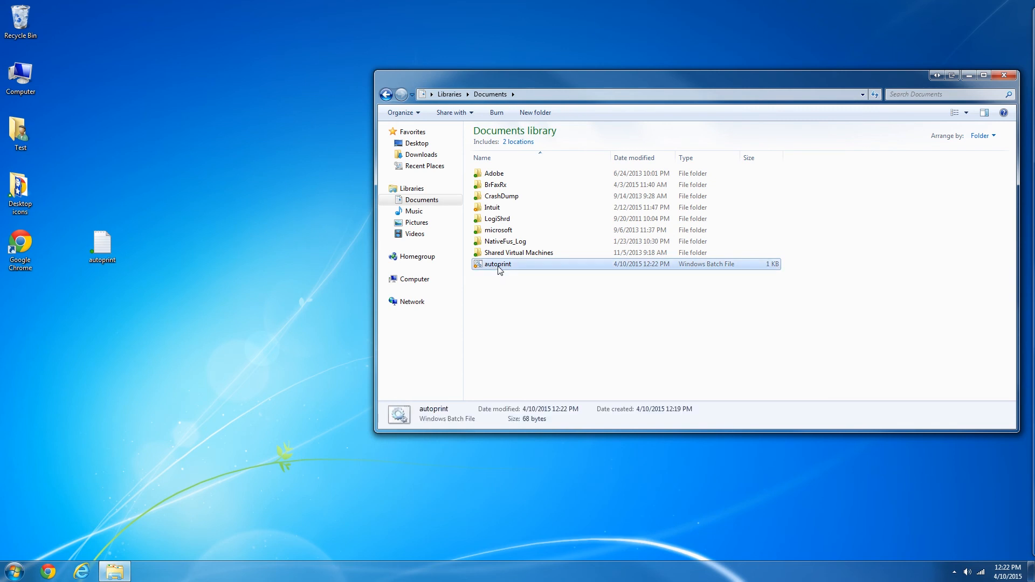
{"action": "double_click", "coordinate": [498, 264]}
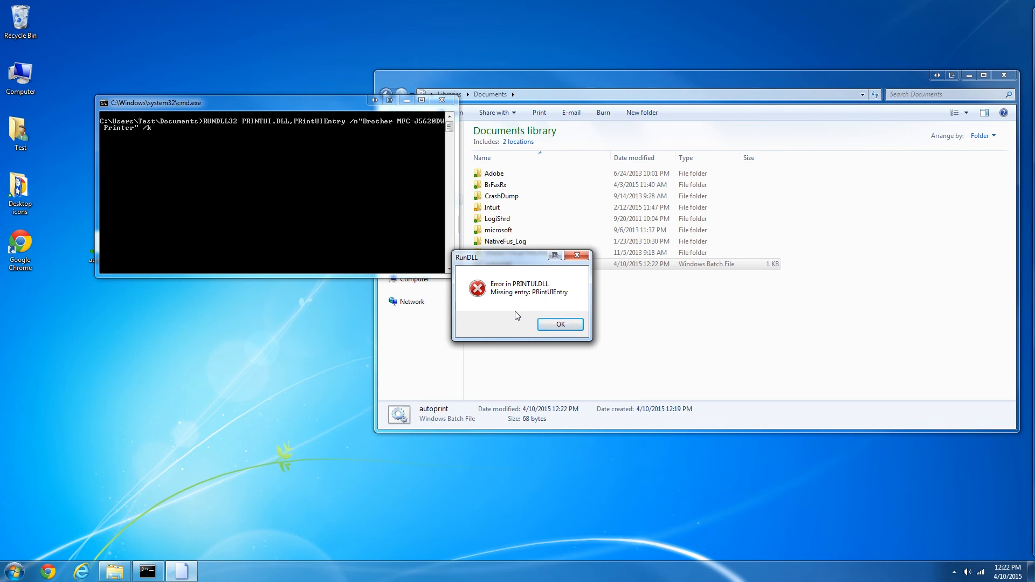
{"action": "left_click", "coordinate": [560, 325]}
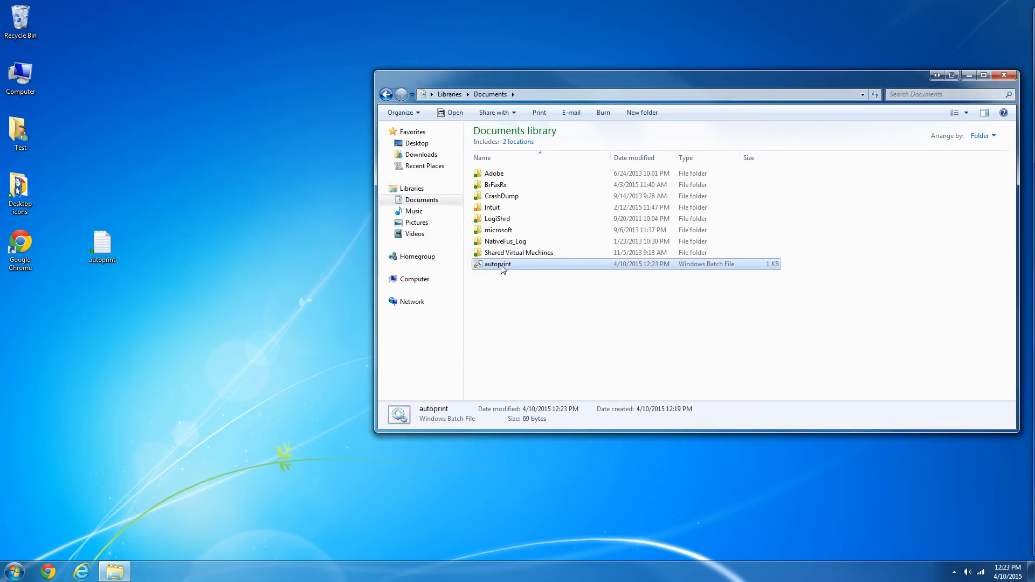
{"action": "double_click", "coordinate": [498, 263]}
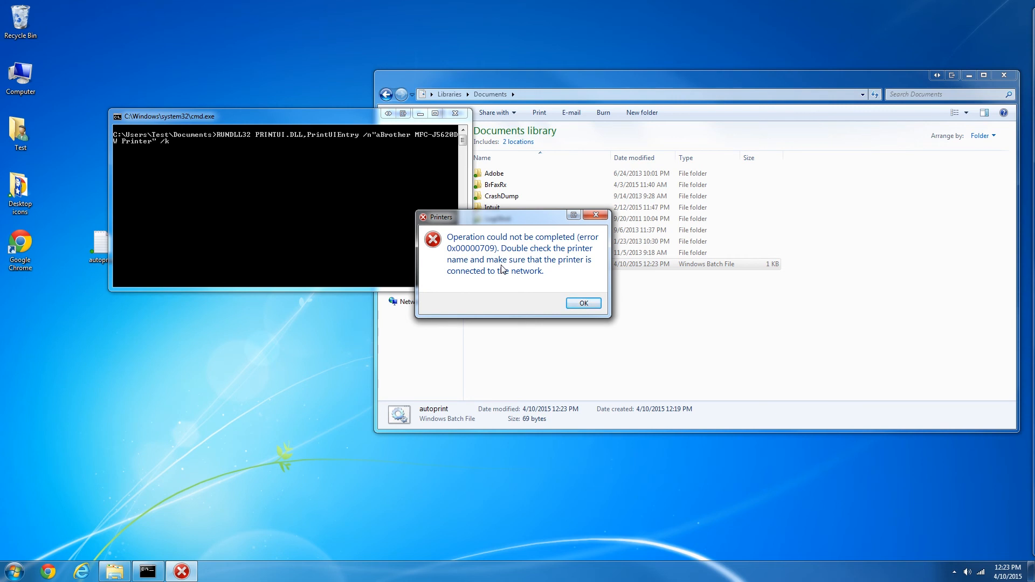
{"action": "left_click", "coordinate": [582, 303]}
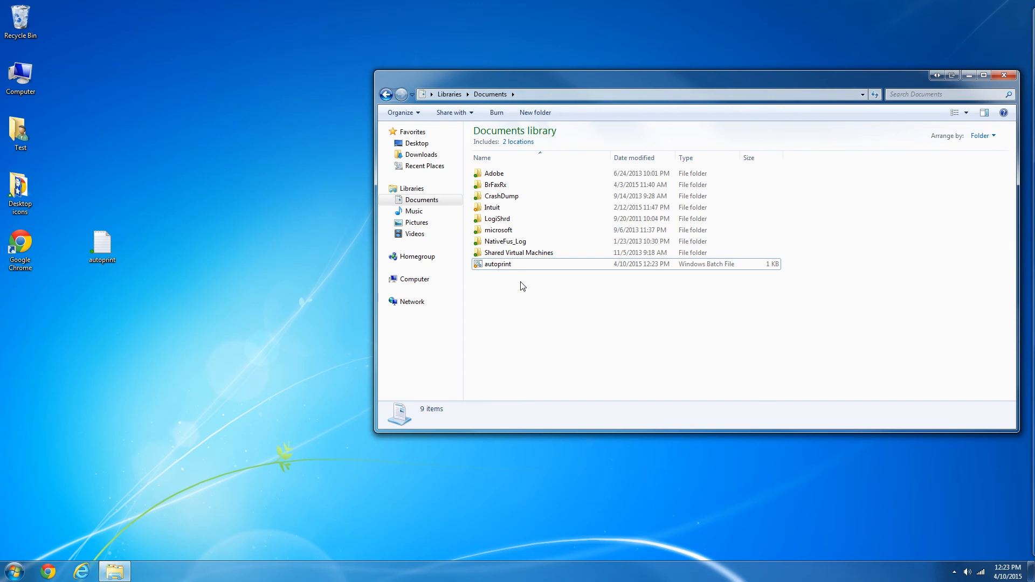
Edit autoprint.bat to remove the stray letter before 'Brother', save it and close Notepad
{"action": "right_click", "coordinate": [498, 263]}
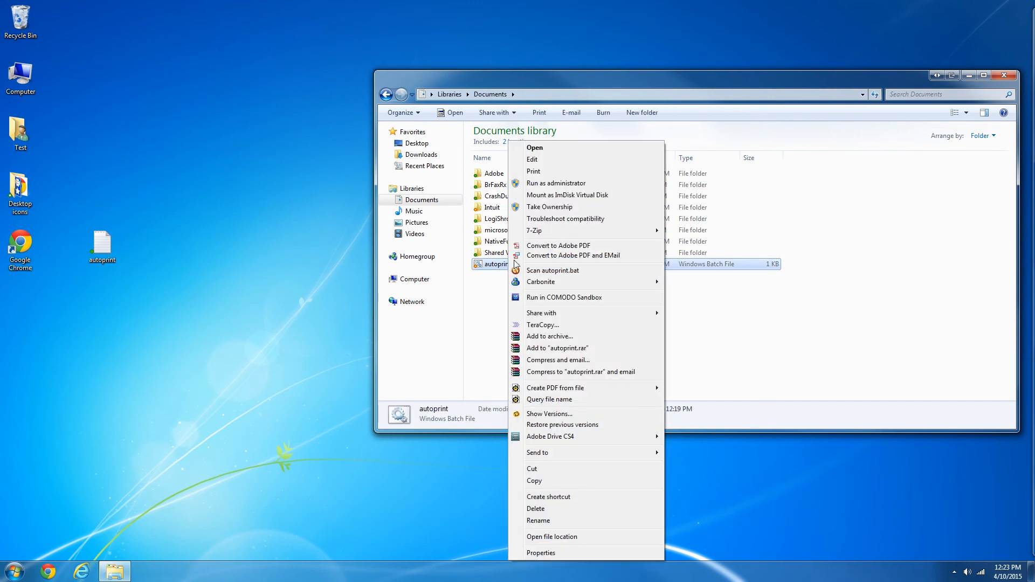
{"action": "left_click", "coordinate": [532, 160]}
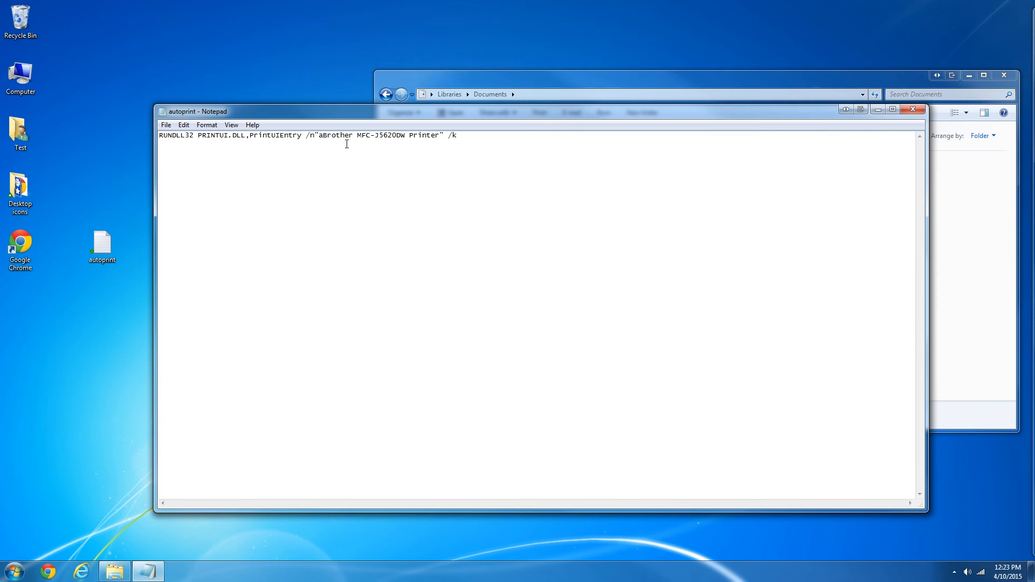
{"action": "left_click", "coordinate": [166, 125]}
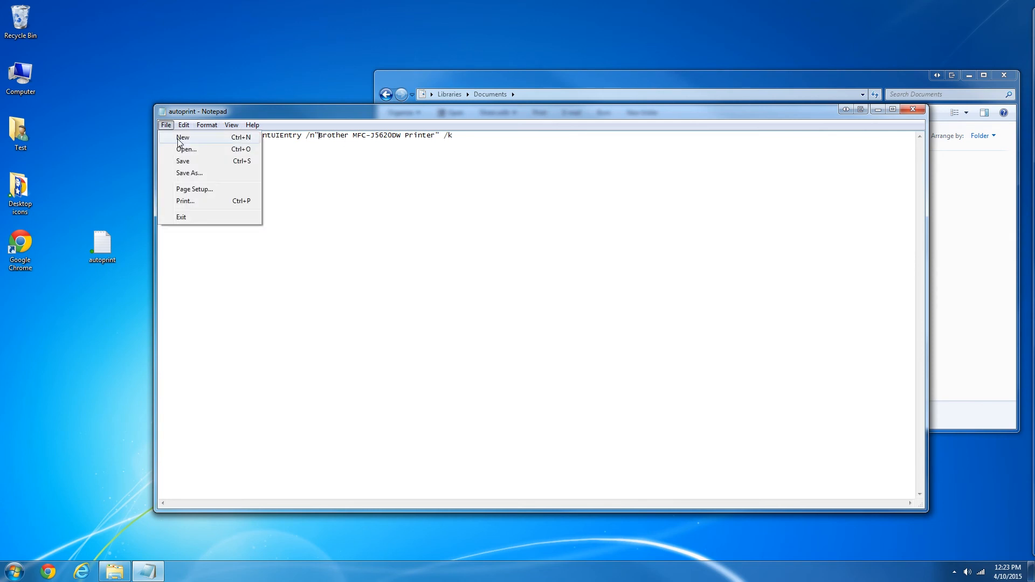
{"action": "left_click", "coordinate": [166, 126]}
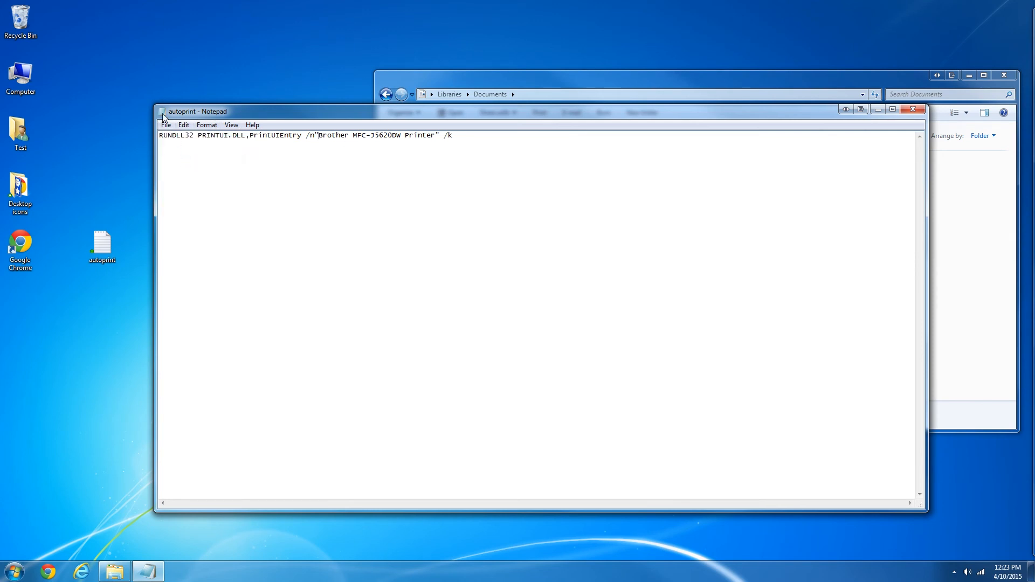
{"action": "left_click", "coordinate": [917, 111]}
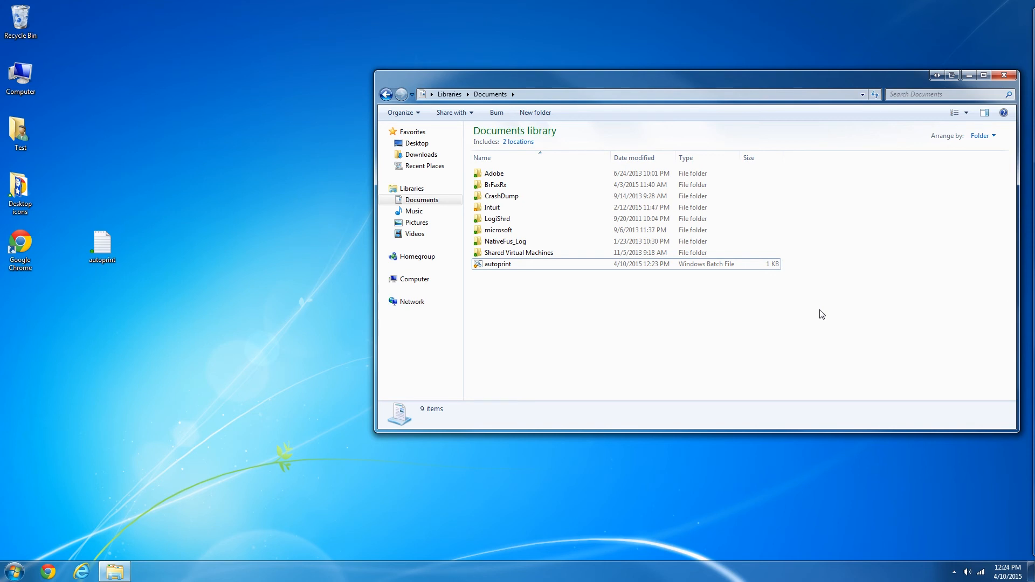
{"action": "mouse_move", "coordinate": [79, 568]}
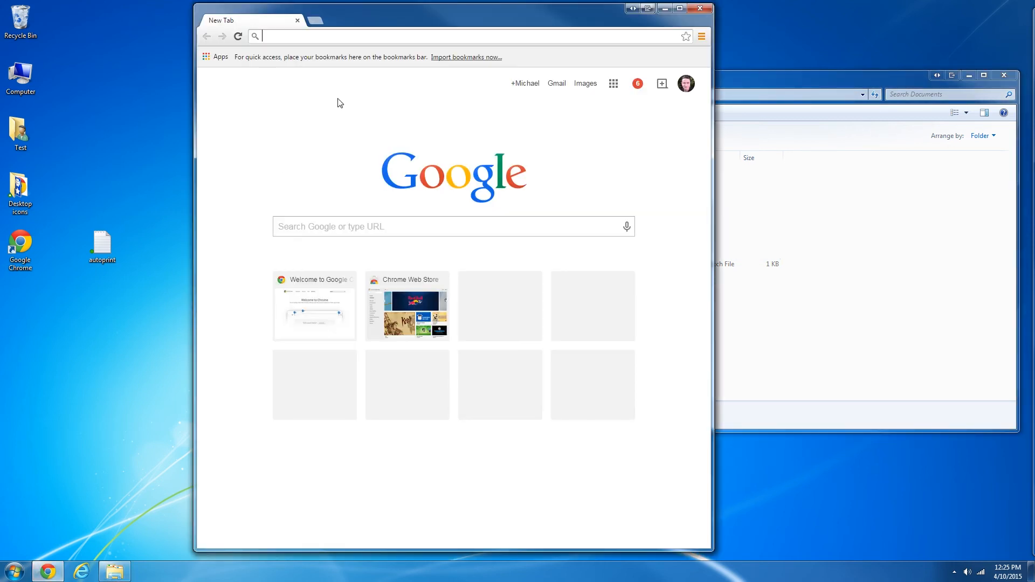
{"action": "type", "text": "w"}
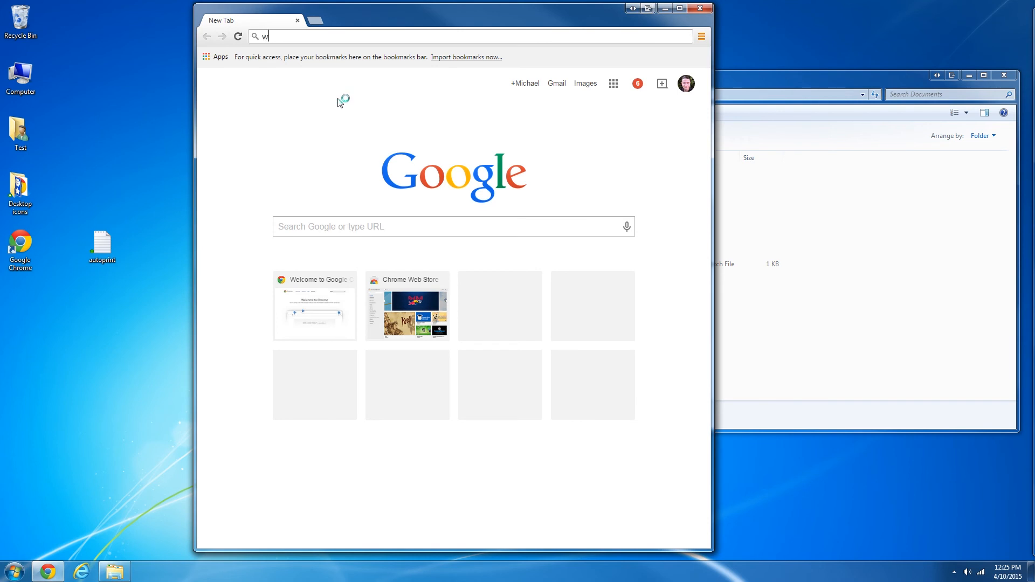
{"action": "type", "text": "ww.homep"}
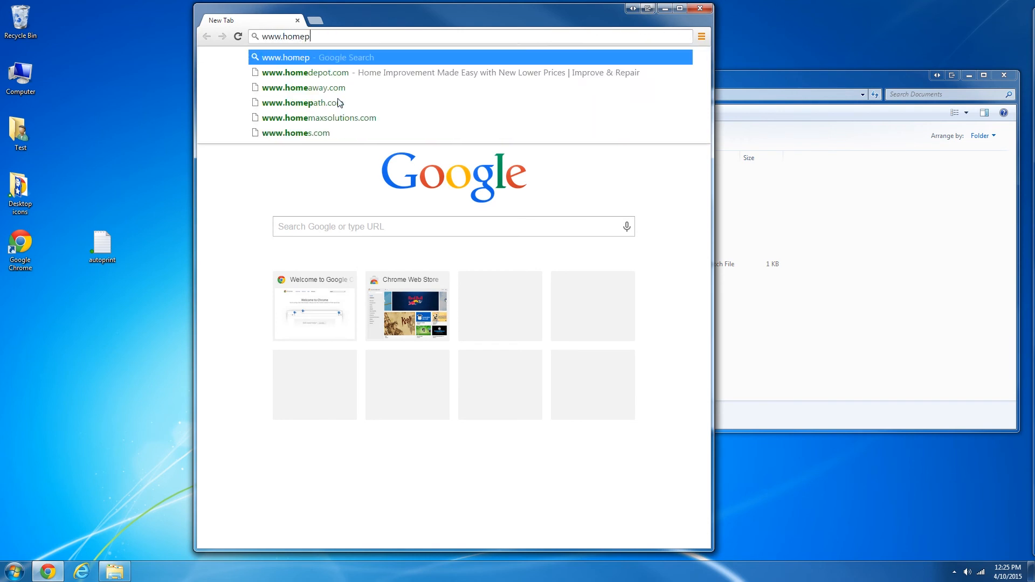
{"action": "type", "text": "cbuilder.com/"}
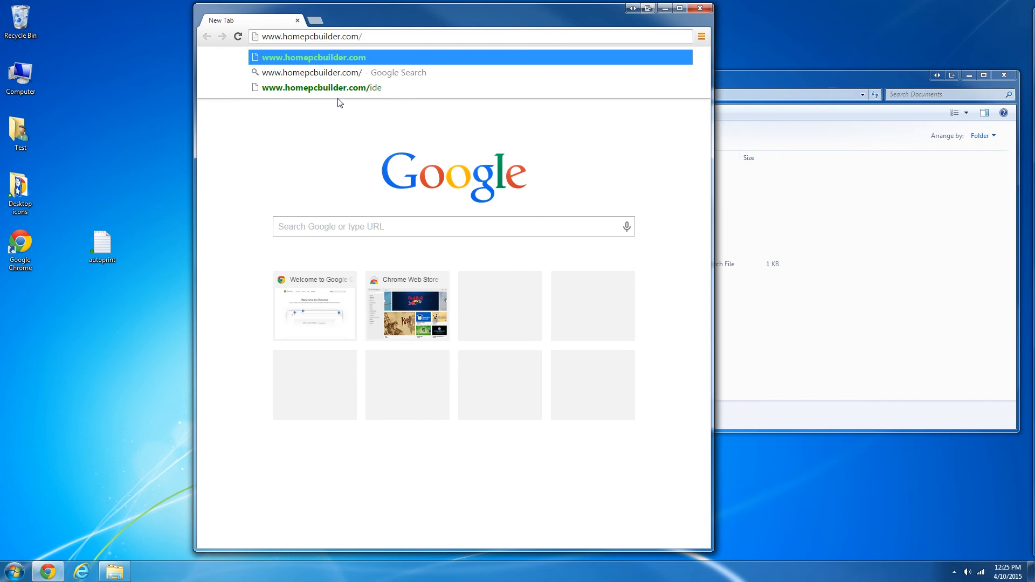
{"action": "type", "text": "autop"}
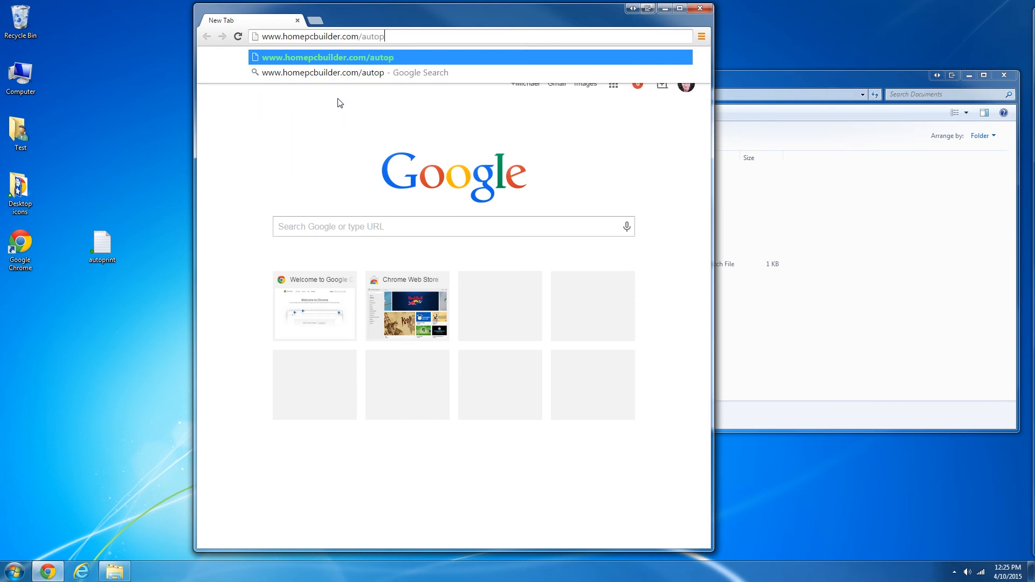
{"action": "type", "text": "rint.bat"}
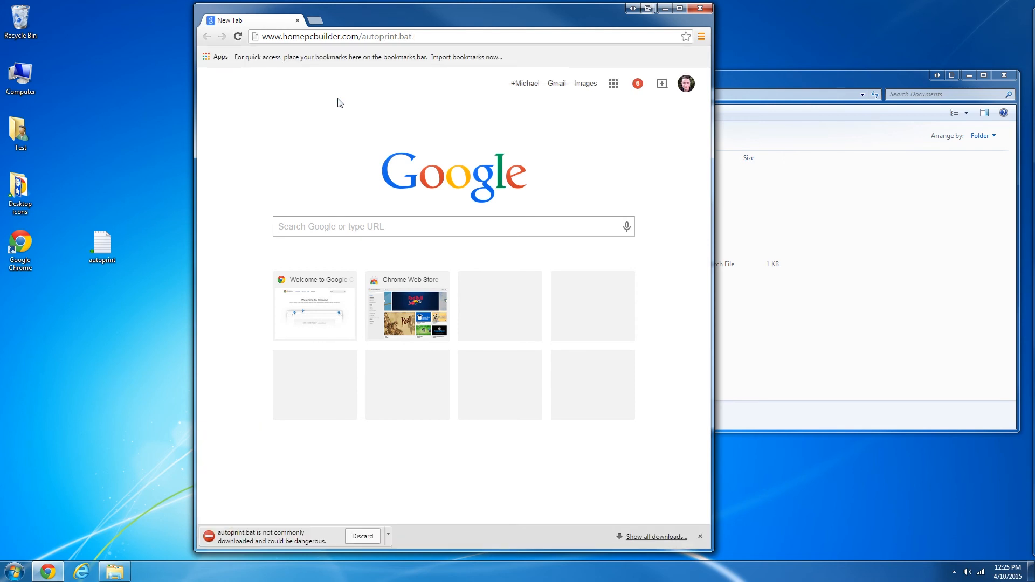
{"action": "mouse_move", "coordinate": [348, 457]}
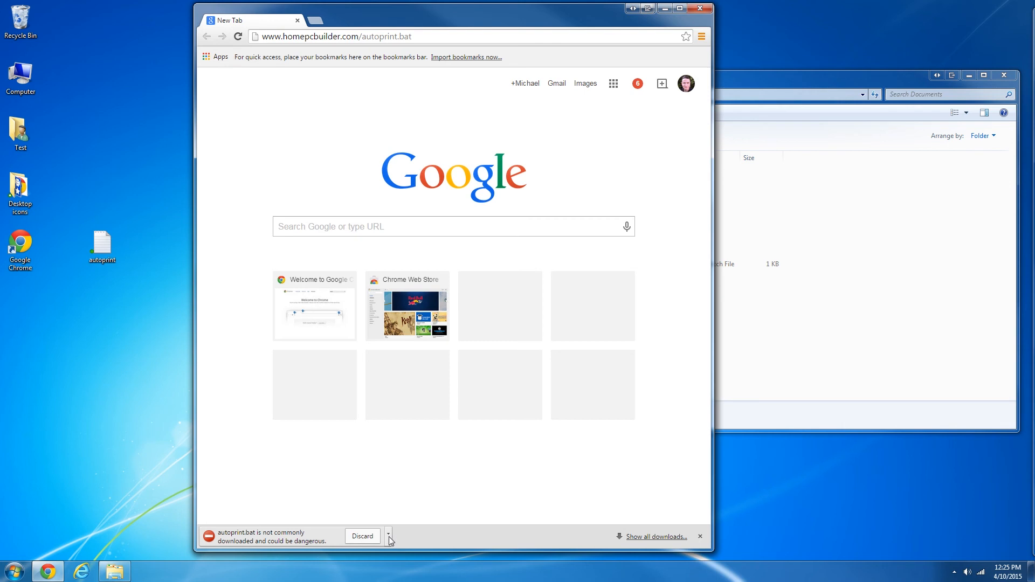
Keep the flagged autoprint.bat download despite Chrome's danger warning
{"action": "left_click", "coordinate": [388, 536]}
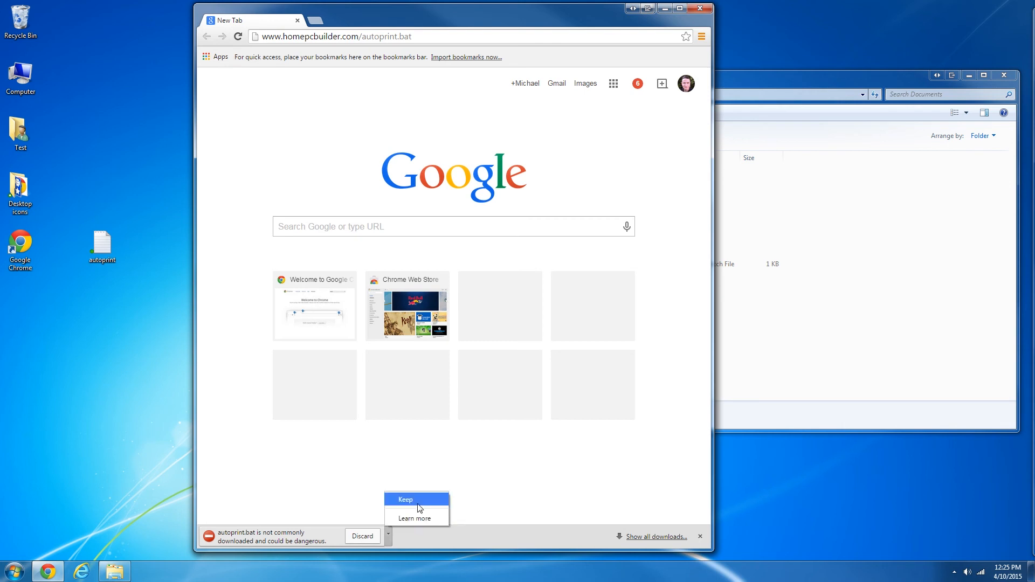
{"action": "left_click", "coordinate": [404, 498]}
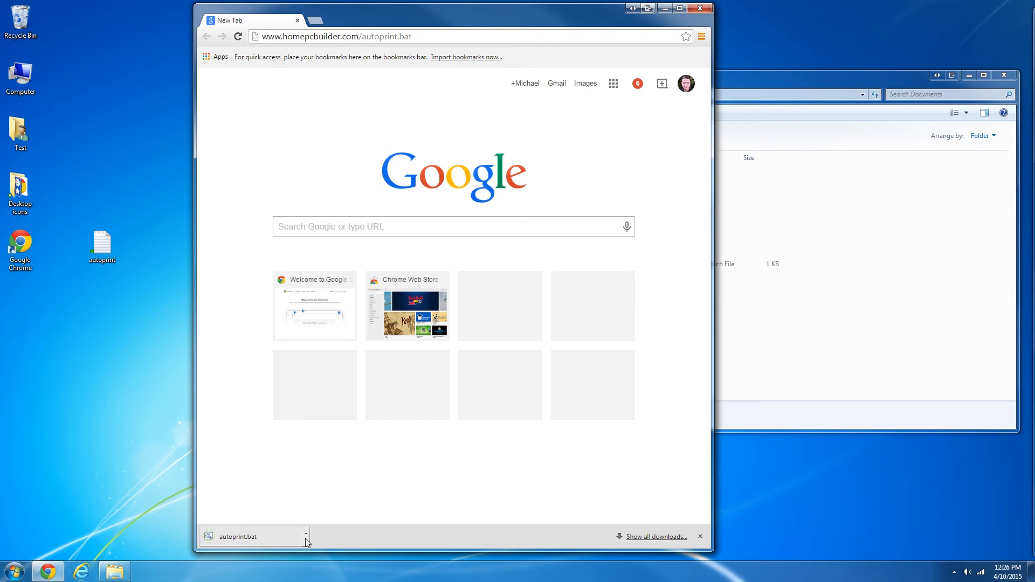
{"action": "left_click", "coordinate": [306, 536]}
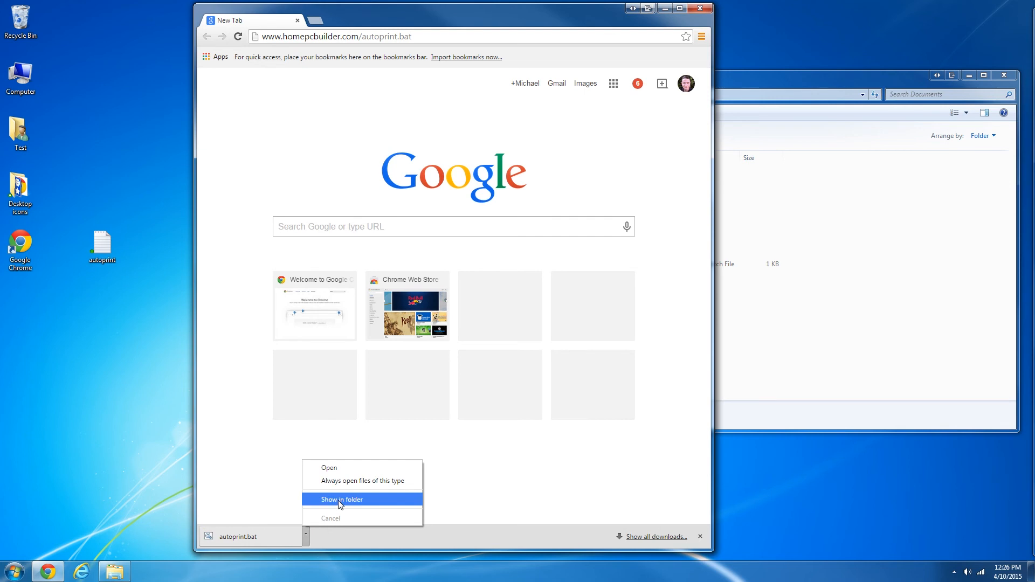
View the downloaded autoprint.bat's placeholder command in Notepad, then search Start for Task Scheduler
{"action": "left_click", "coordinate": [341, 500]}
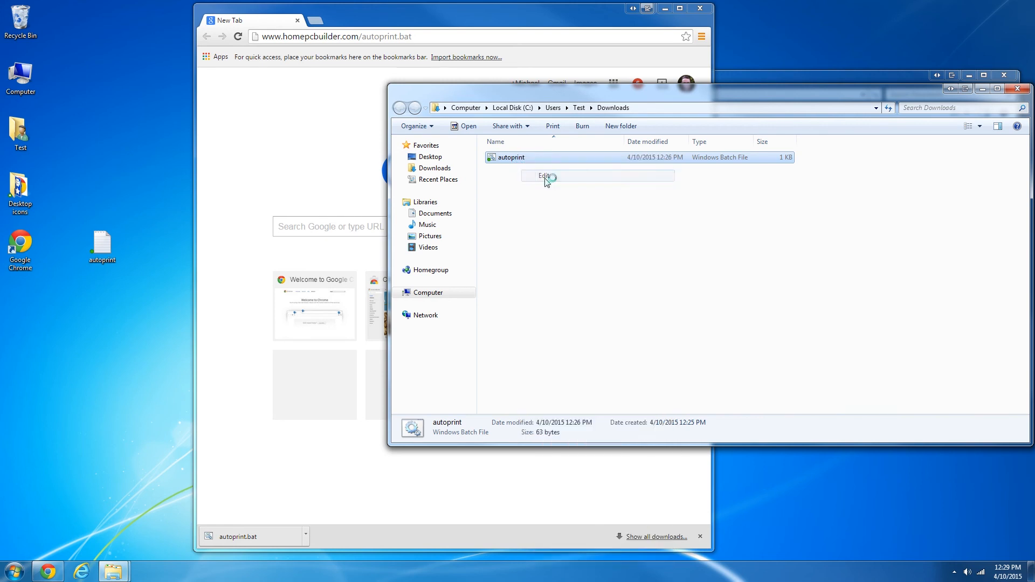
{"action": "left_click", "coordinate": [542, 176]}
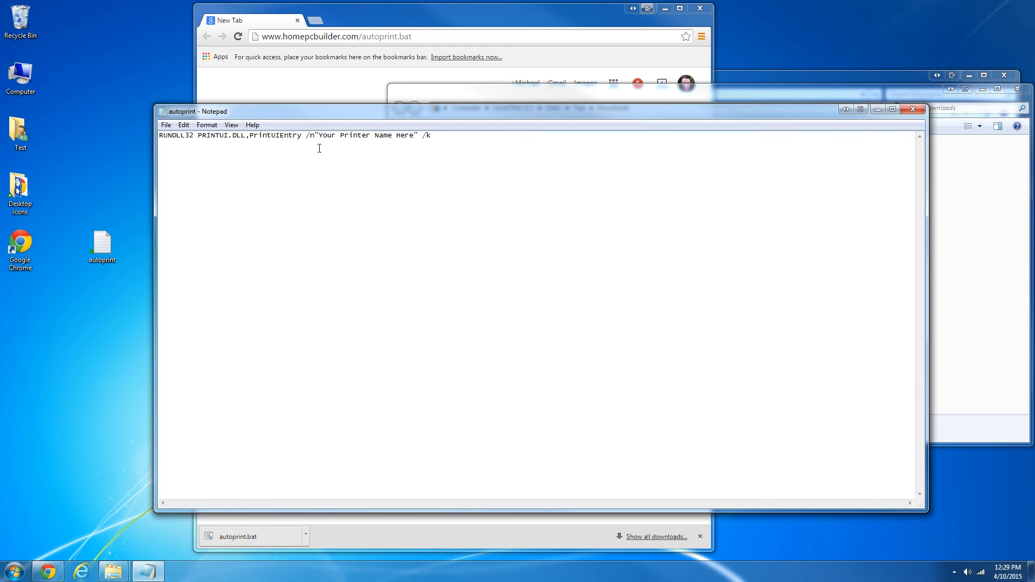
{"action": "mouse_move", "coordinate": [410, 151]}
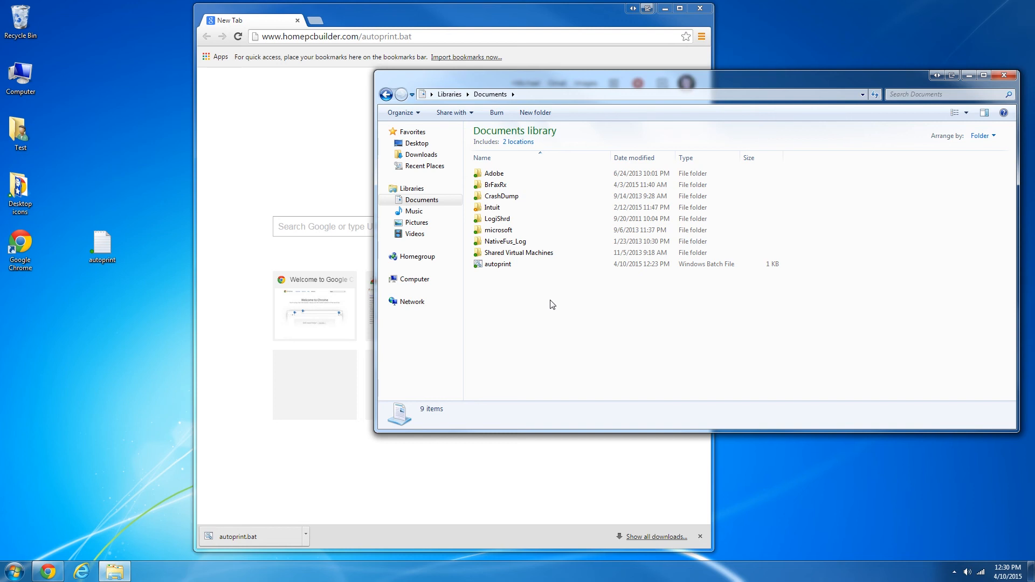
{"action": "left_click", "coordinate": [12, 571]}
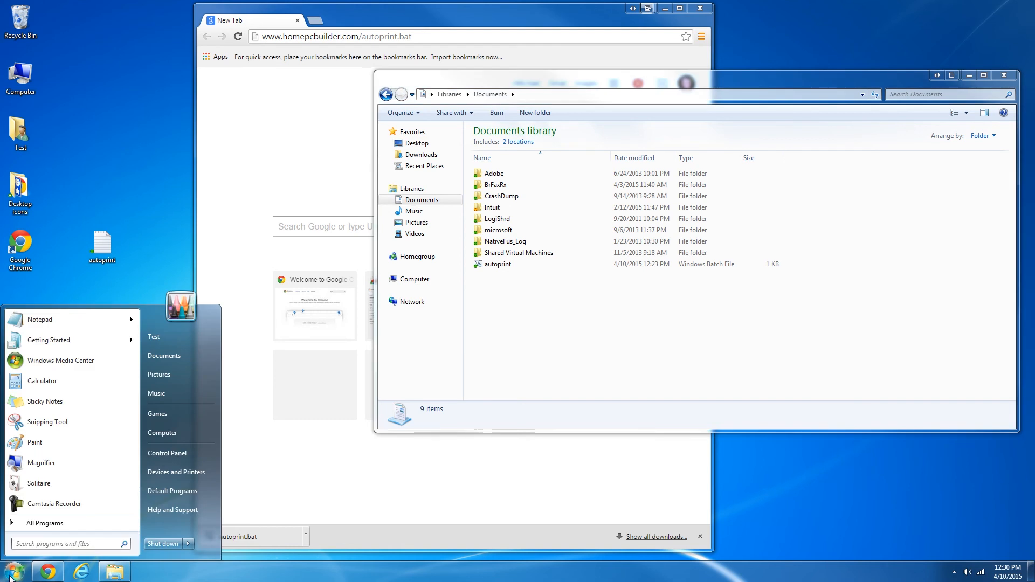
{"action": "type", "text": "task s"}
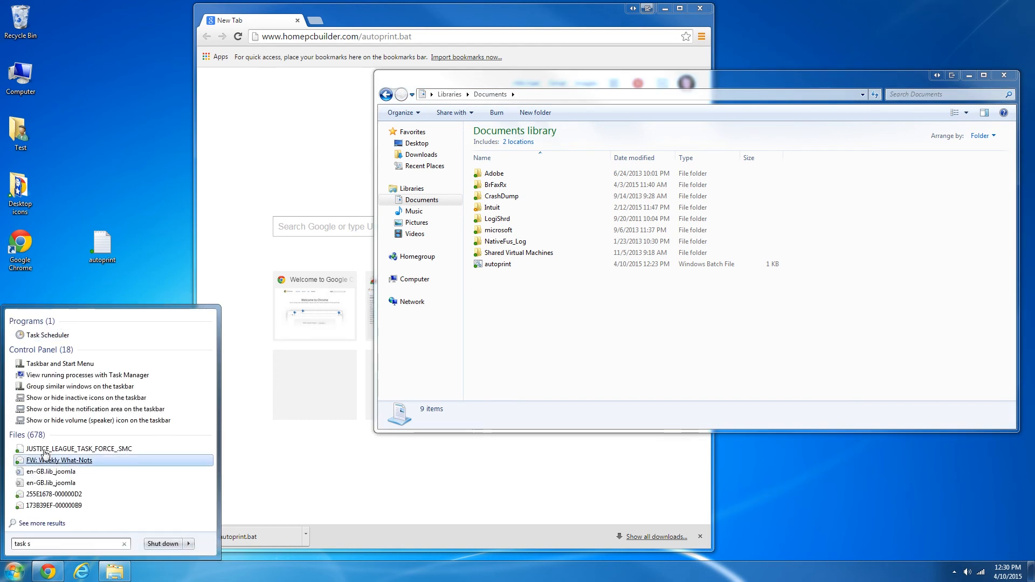
Launch Task Scheduler from the search results and show the Task Scheduler Library tasks
{"action": "left_click", "coordinate": [46, 334]}
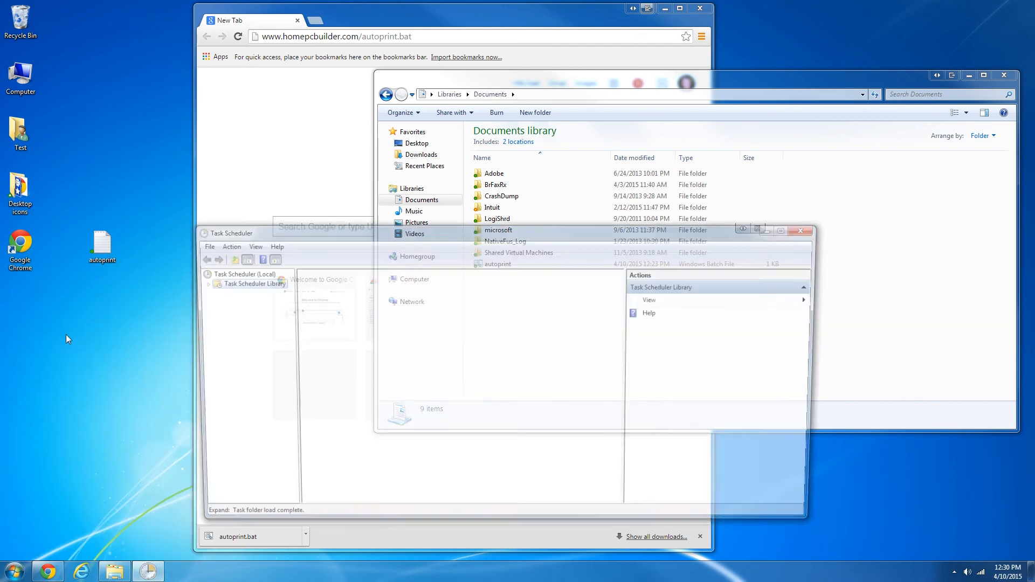
{"action": "left_click", "coordinate": [252, 283]}
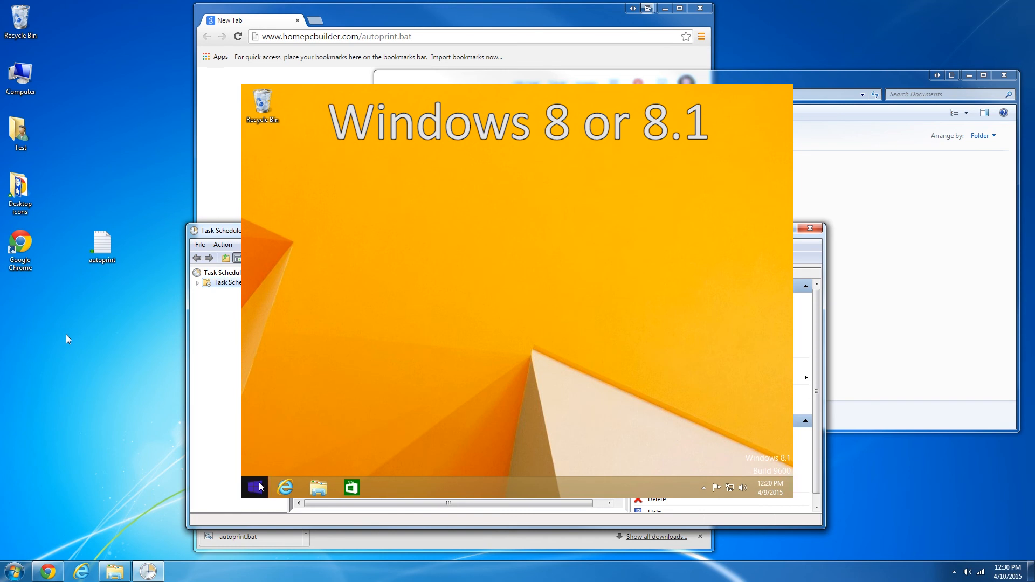
Demonstrate finding Task Scheduler from the Windows 8 start screen and Windows 10 start menu search
{"action": "left_click", "coordinate": [254, 487]}
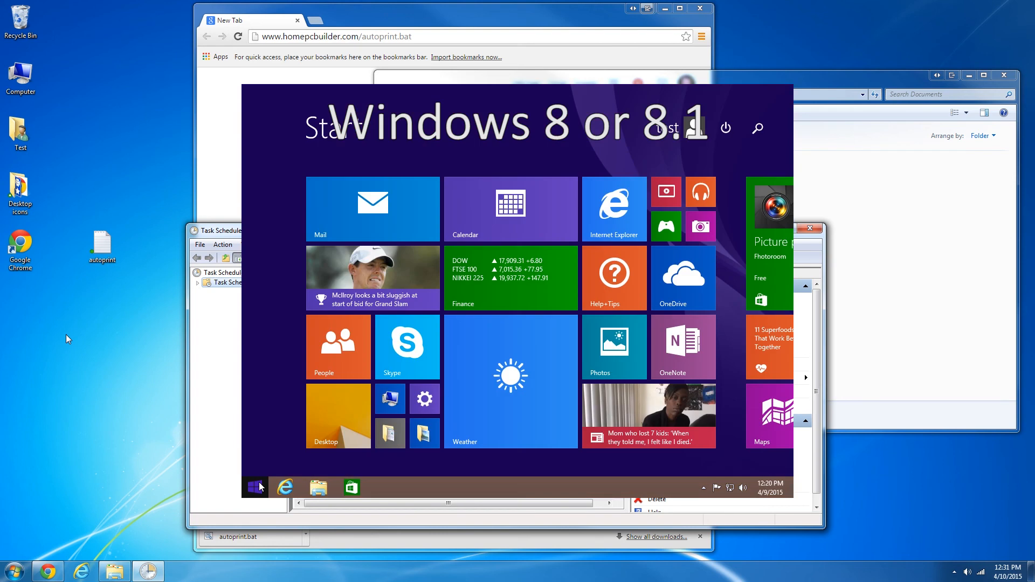
{"action": "type", "text": "task Manager"}
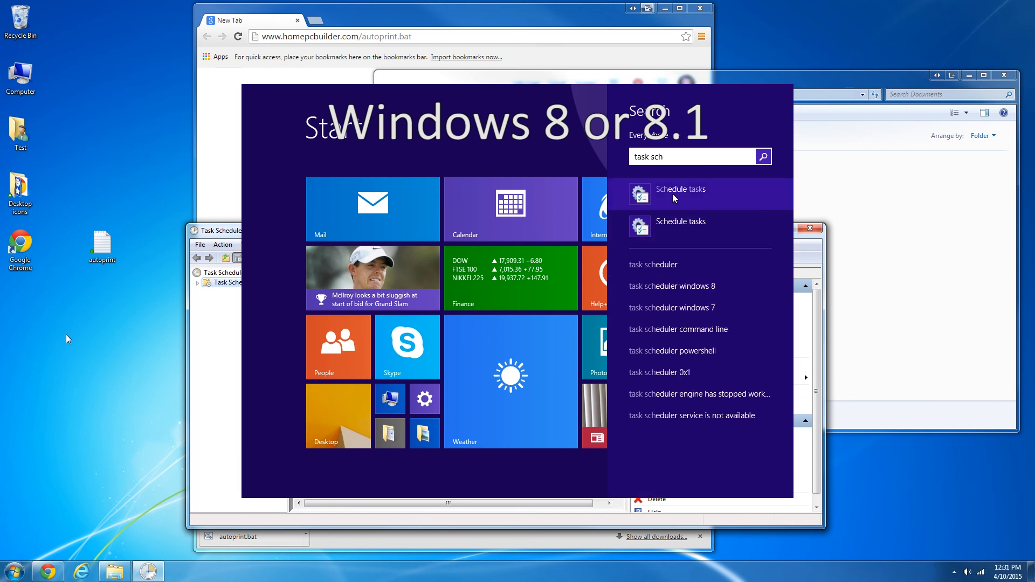
{"action": "left_click", "coordinate": [680, 193]}
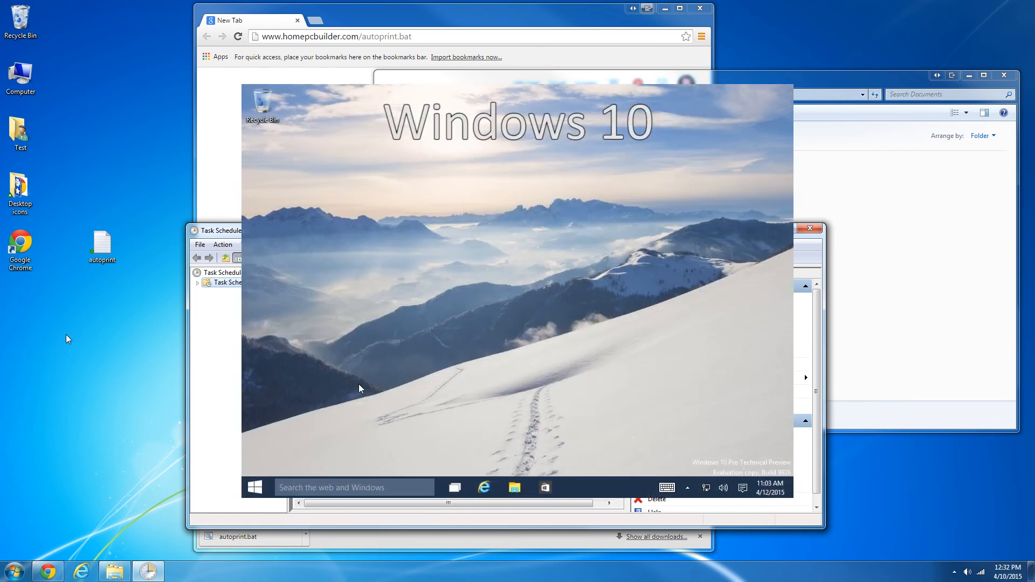
{"action": "left_click", "coordinate": [255, 487]}
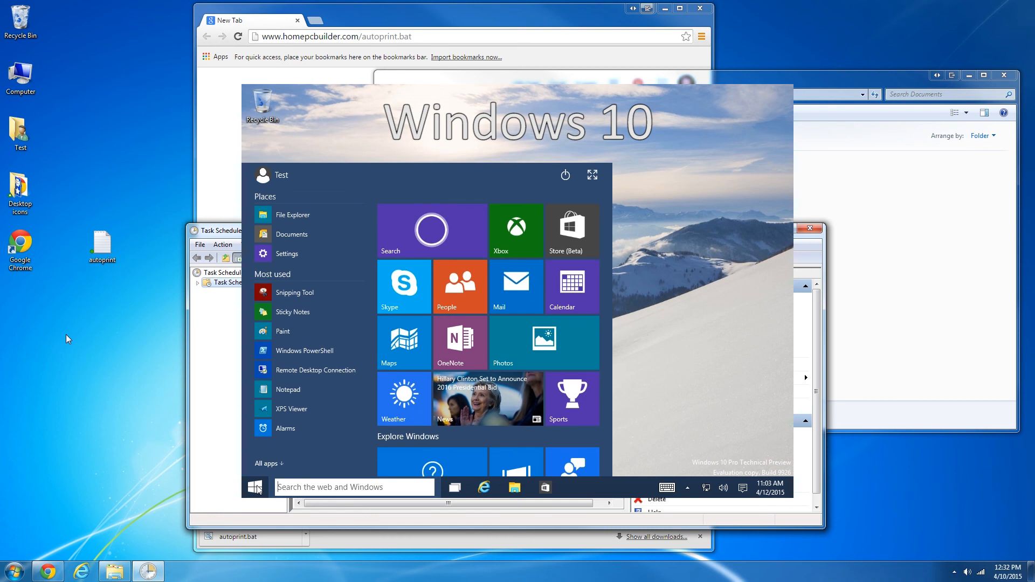
{"action": "type", "text": "task sc"}
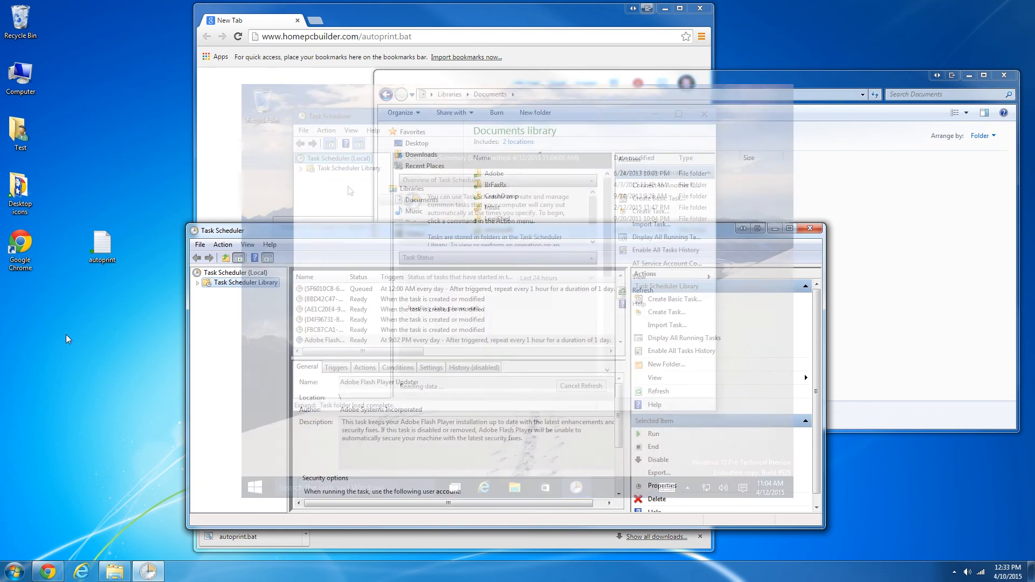
Start a new basic task named Autoprint
{"action": "left_click", "coordinate": [224, 245]}
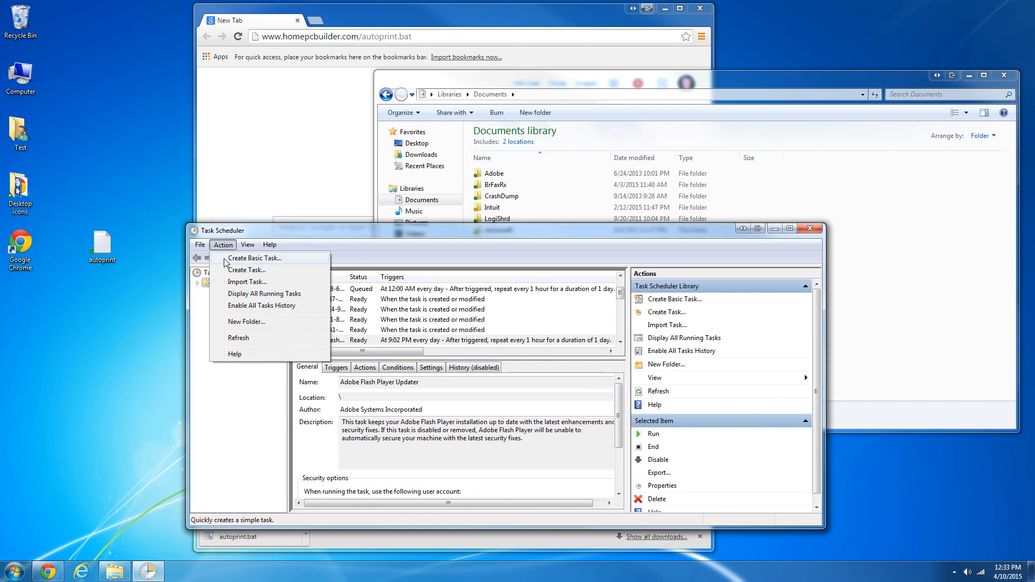
{"action": "left_click", "coordinate": [253, 258]}
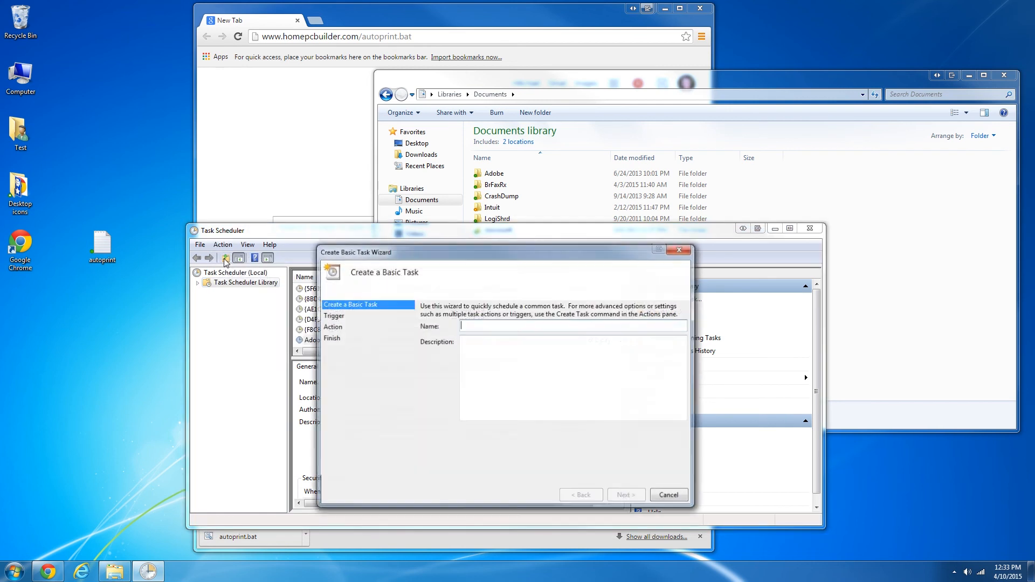
{"action": "type", "text": "Auto"}
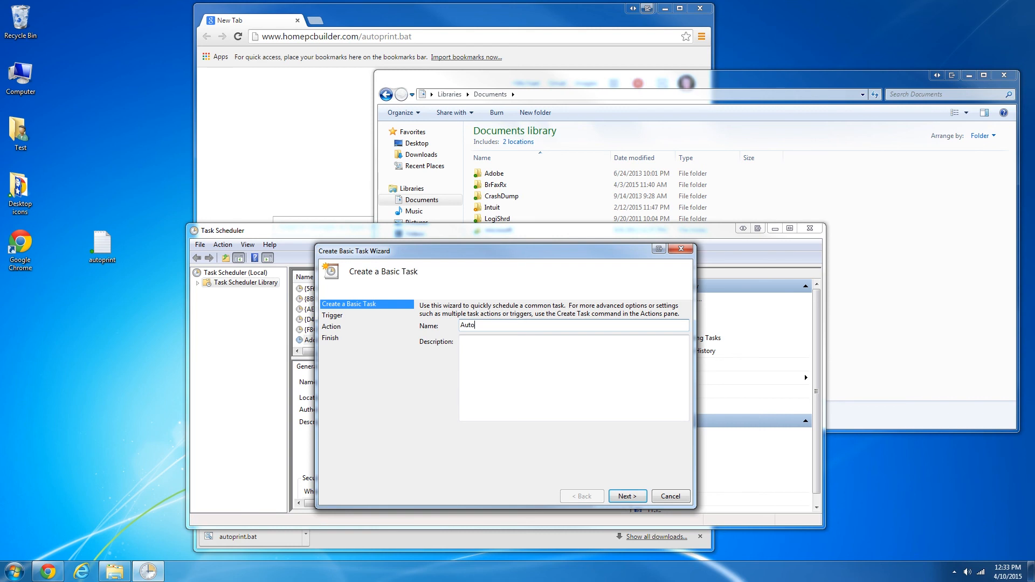
{"action": "type", "text": "print"}
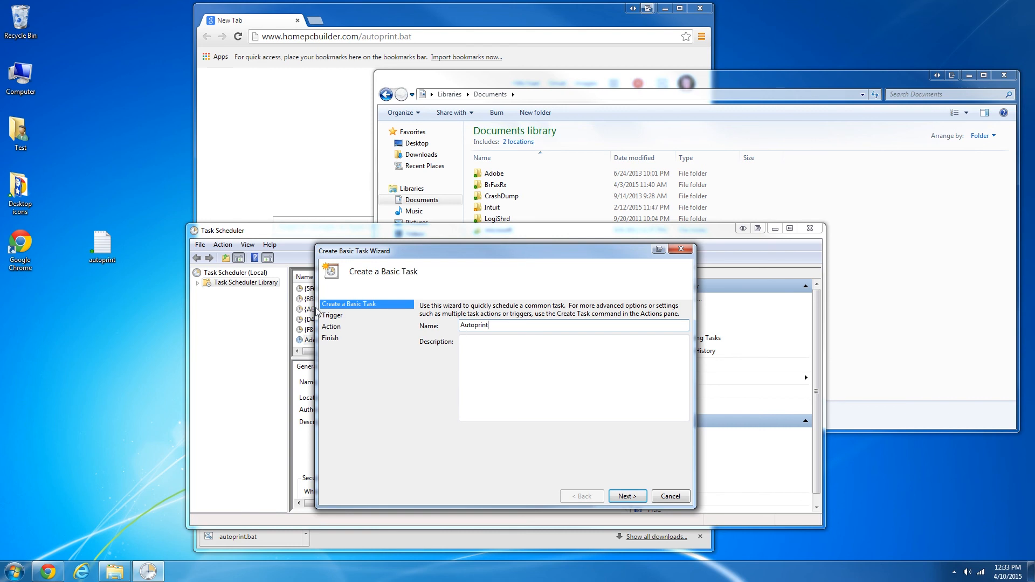
{"action": "left_click", "coordinate": [625, 496]}
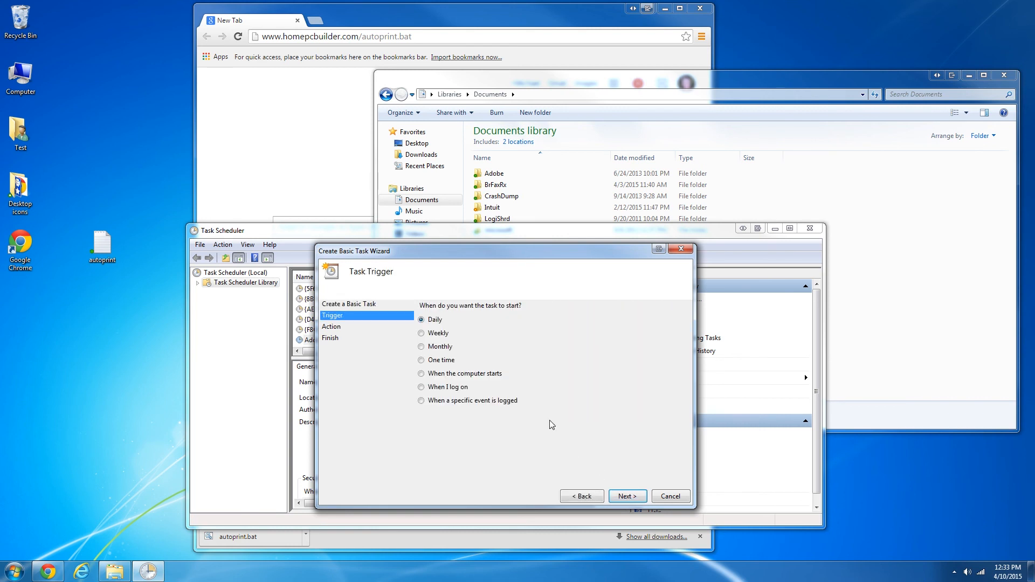
Set a weekly trigger at 12:37 PM recurring every Friday
{"action": "left_click", "coordinate": [422, 334]}
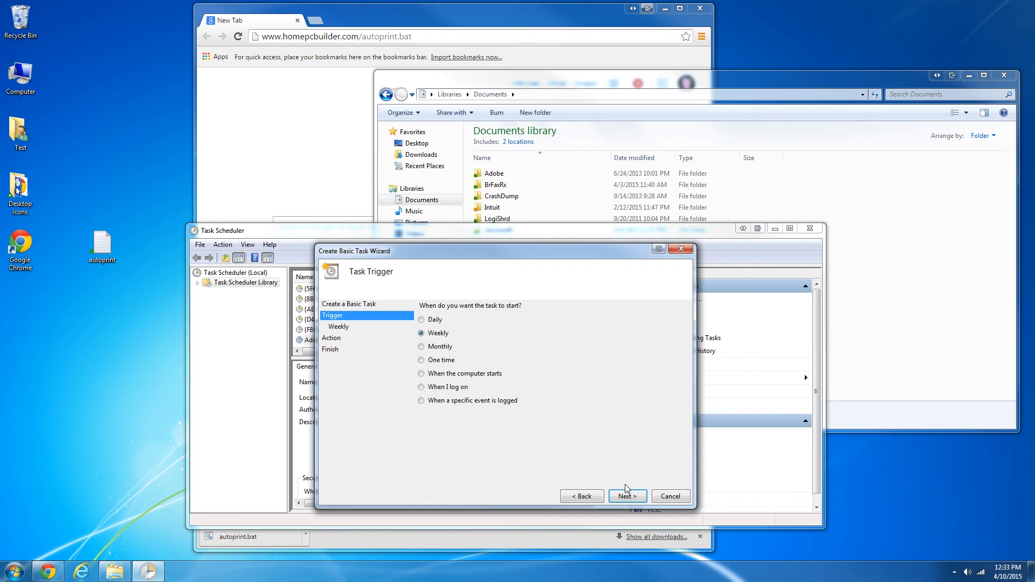
{"action": "left_click", "coordinate": [627, 496]}
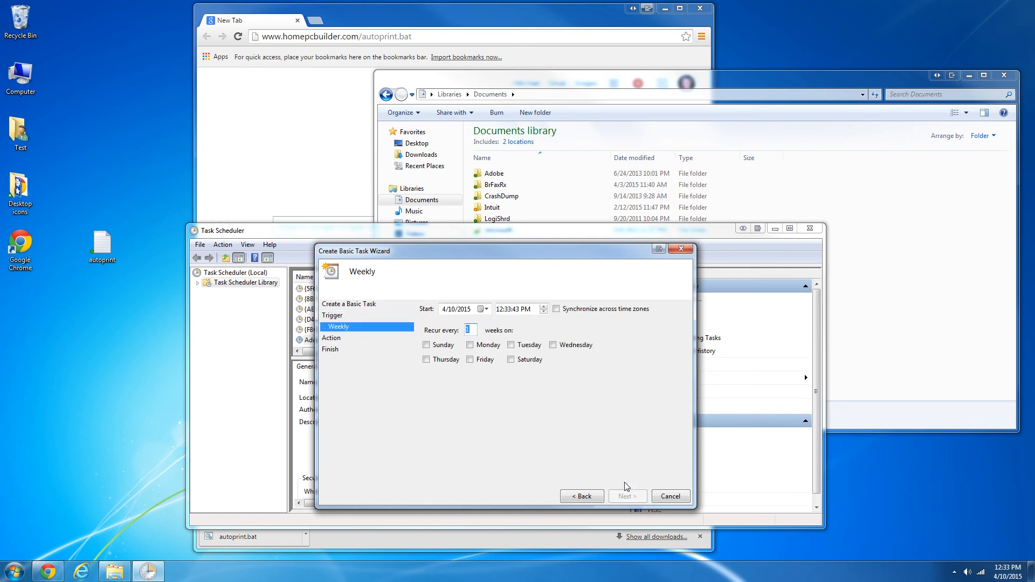
{"action": "left_click", "coordinate": [510, 309]}
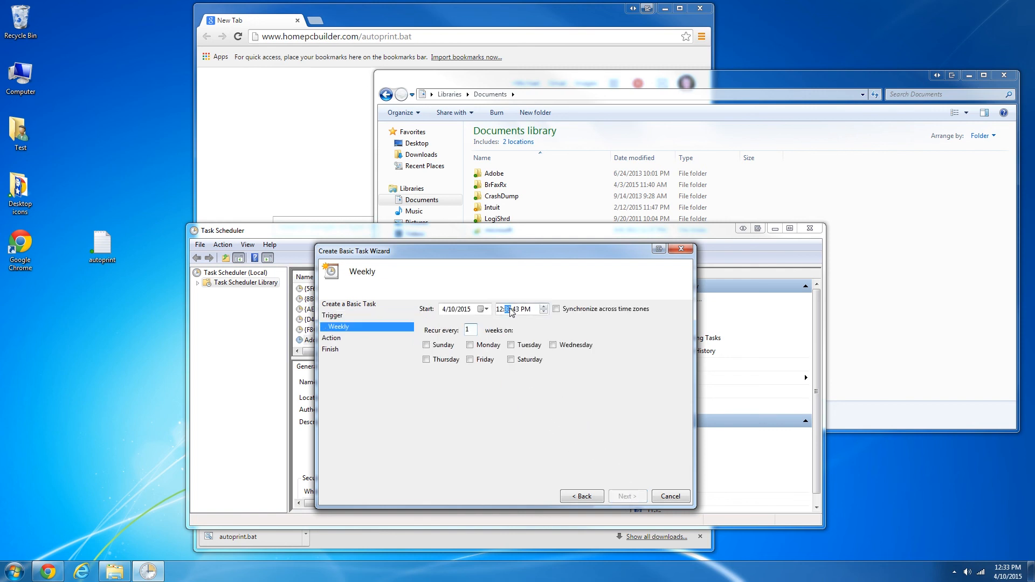
{"action": "mouse_move", "coordinate": [511, 317]}
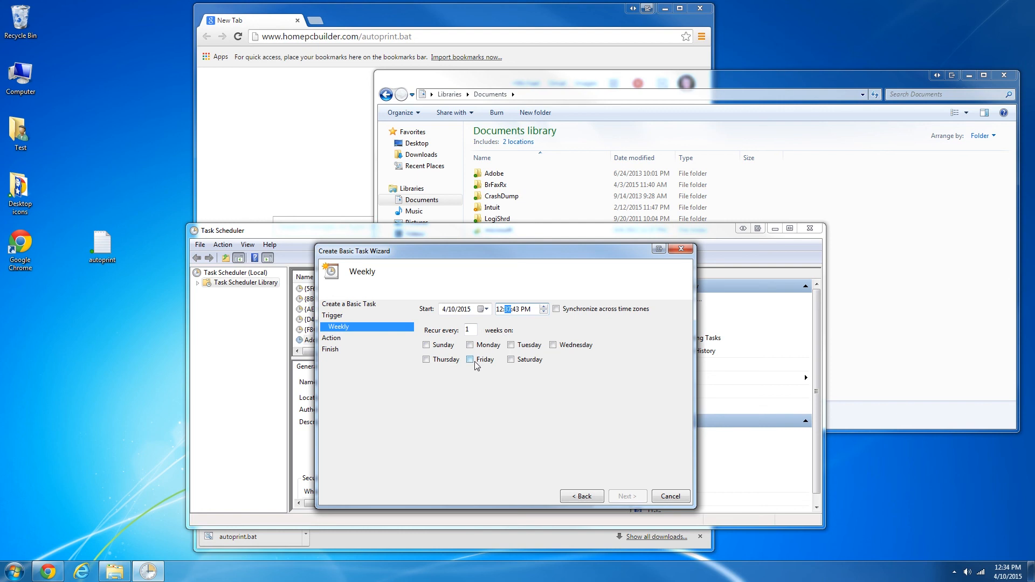
{"action": "left_click", "coordinate": [470, 359]}
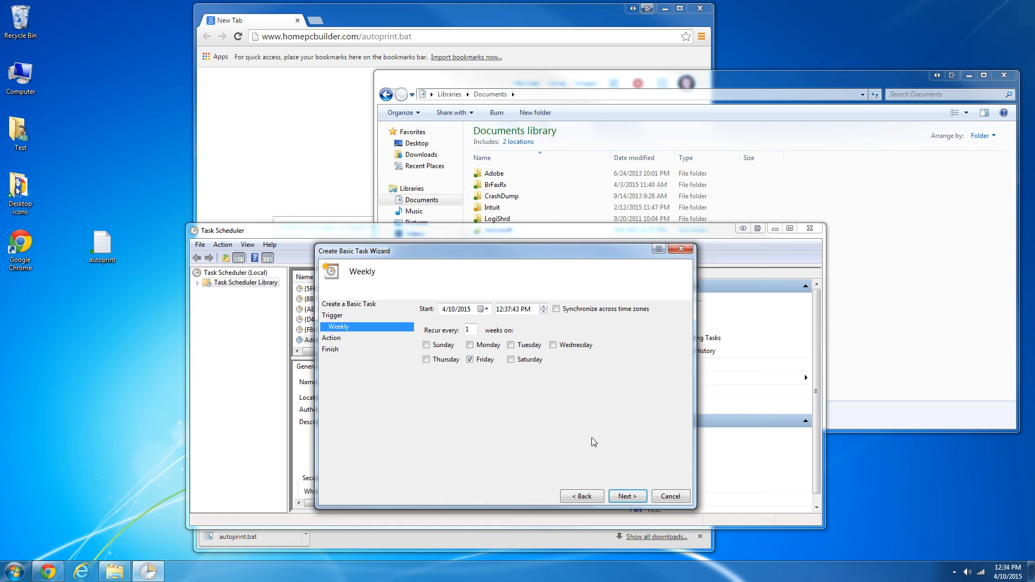
Set the action to start Documents\autoprint.bat and finish creating the Autoprint task
{"action": "left_click", "coordinate": [625, 497]}
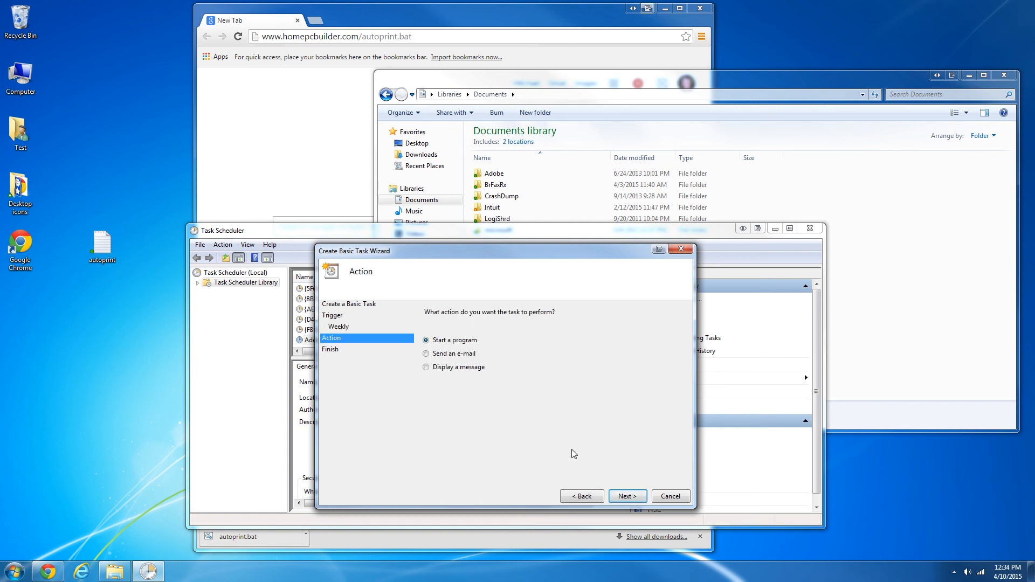
{"action": "mouse_move", "coordinate": [566, 427]}
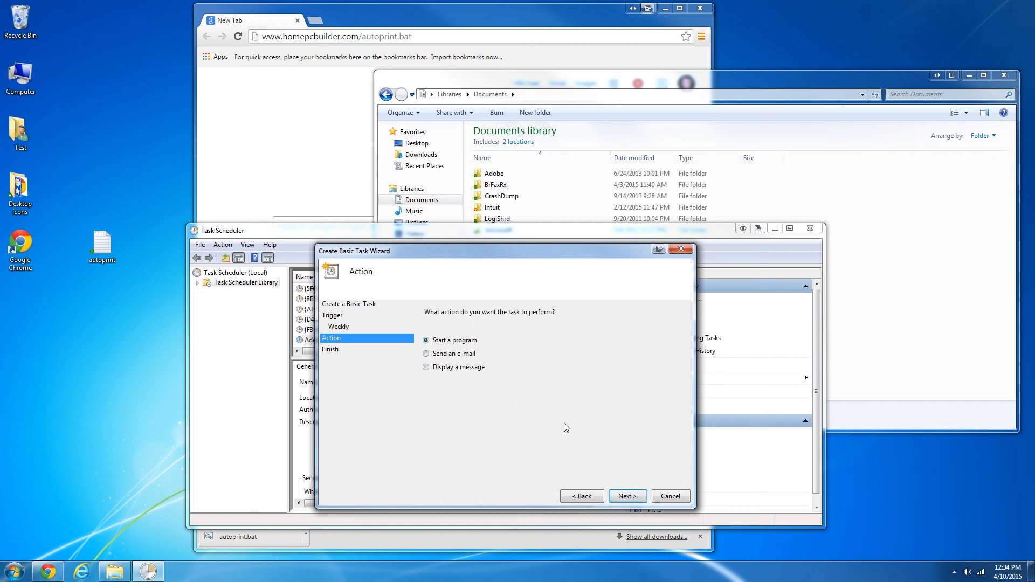
{"action": "left_click", "coordinate": [627, 496]}
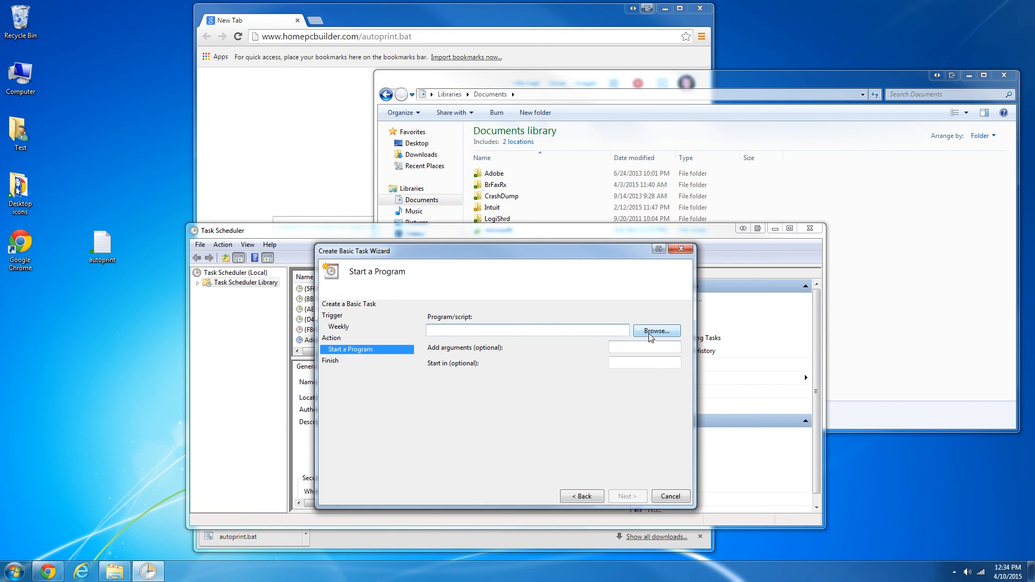
{"action": "left_click", "coordinate": [656, 331]}
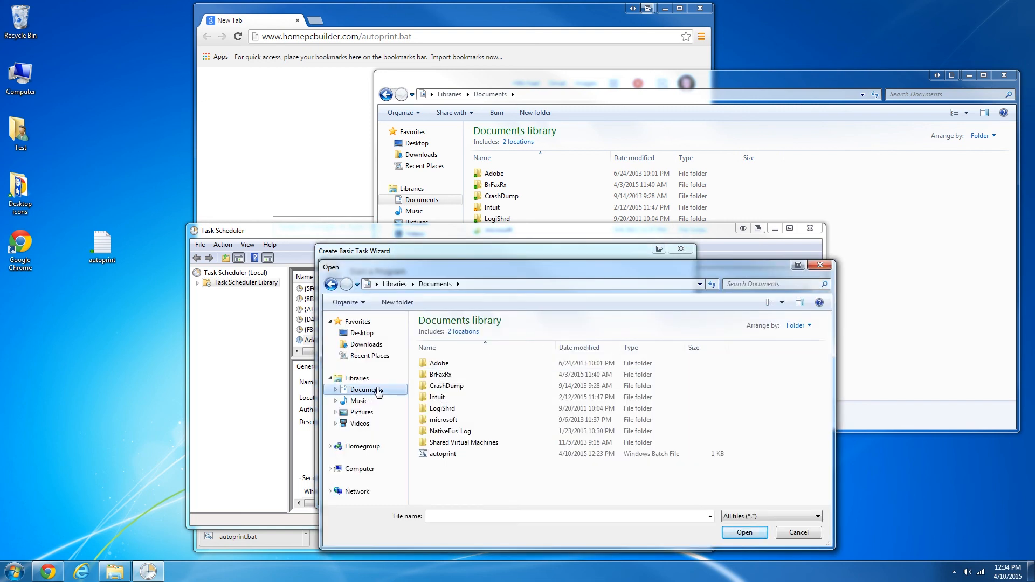
{"action": "mouse_move", "coordinate": [442, 454]}
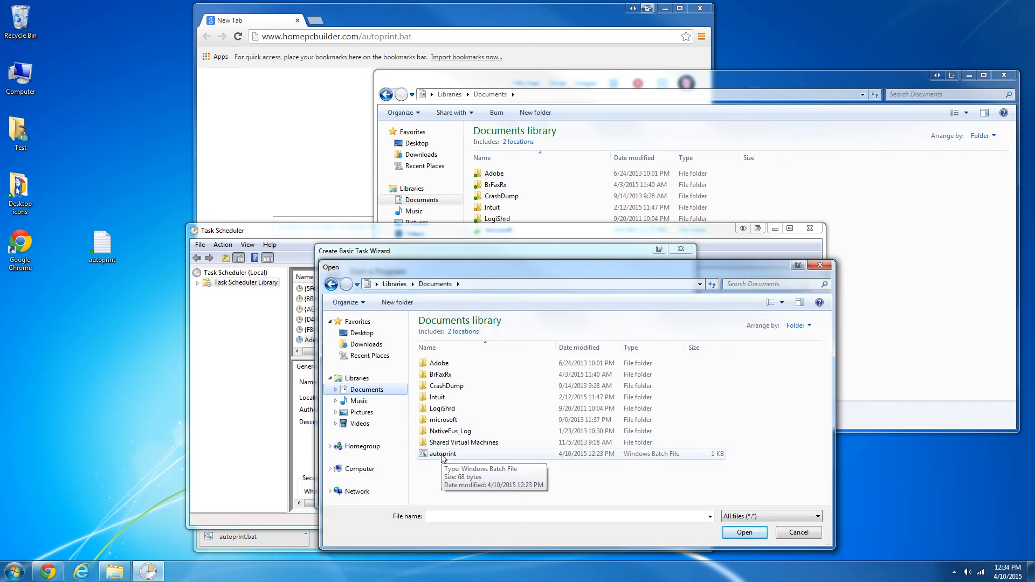
{"action": "left_click", "coordinate": [743, 532]}
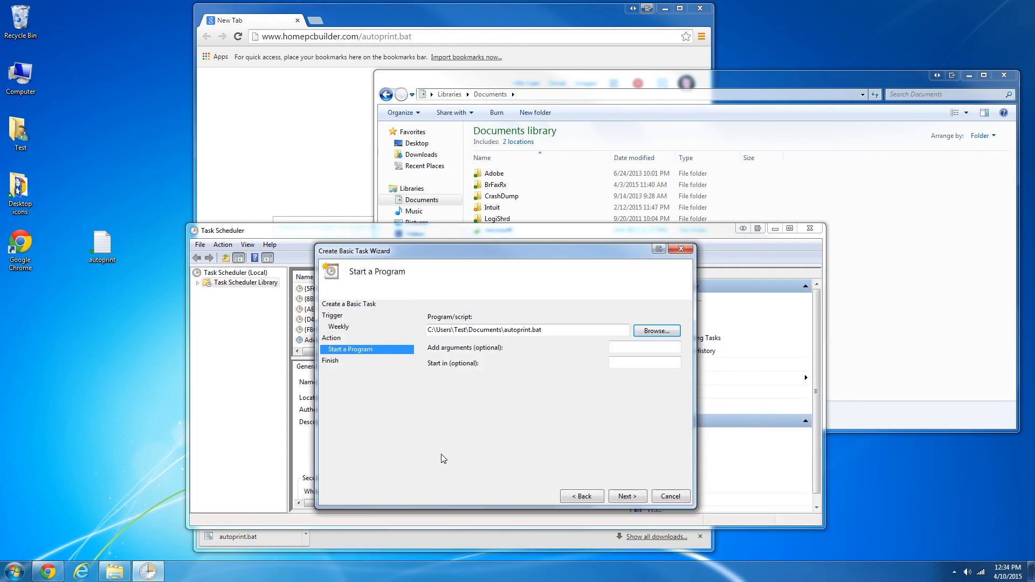
{"action": "left_click", "coordinate": [626, 496]}
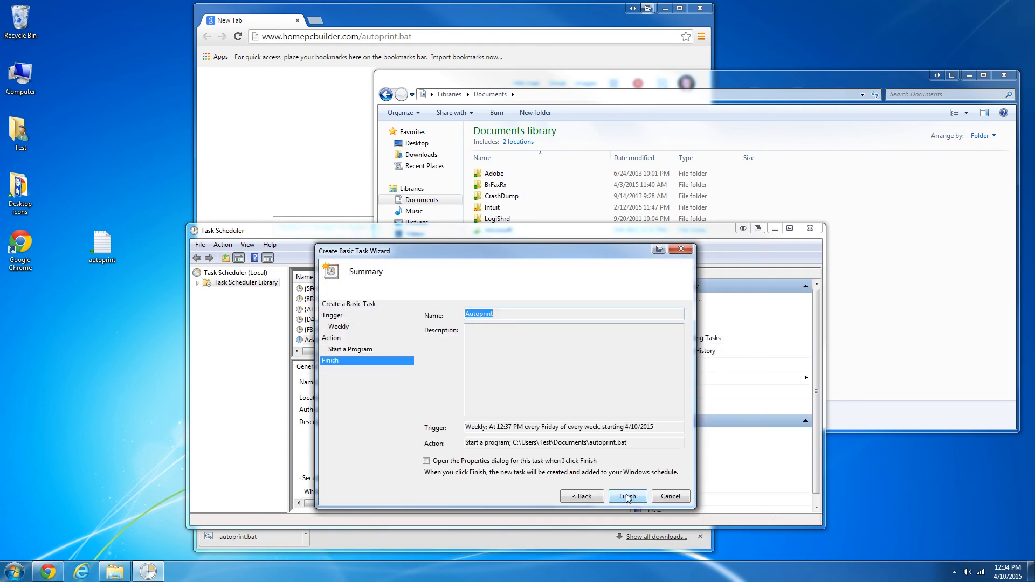
{"action": "left_click", "coordinate": [626, 496]}
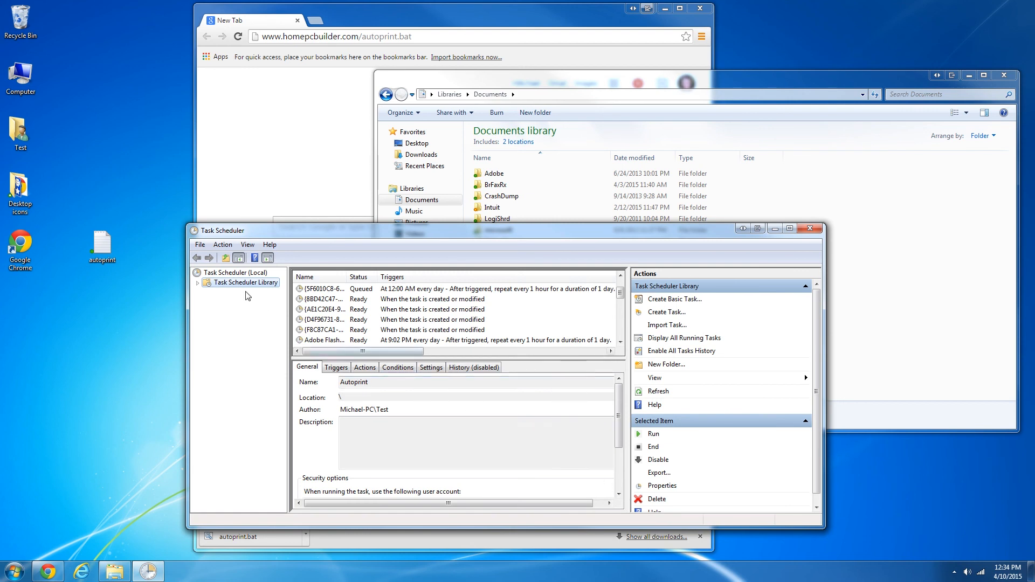
{"action": "mouse_move", "coordinate": [268, 284]}
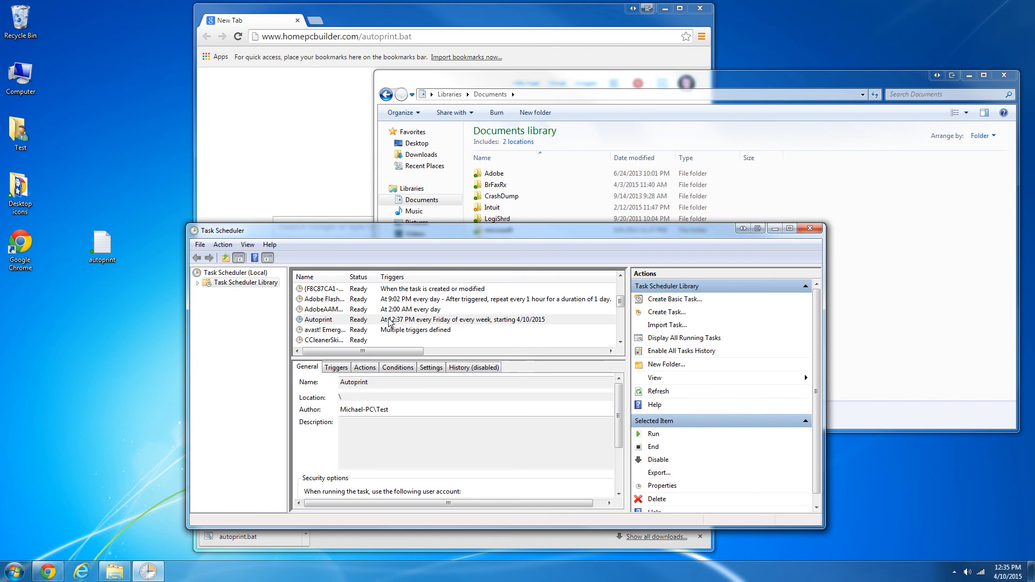
{"action": "right_click", "coordinate": [319, 319]}
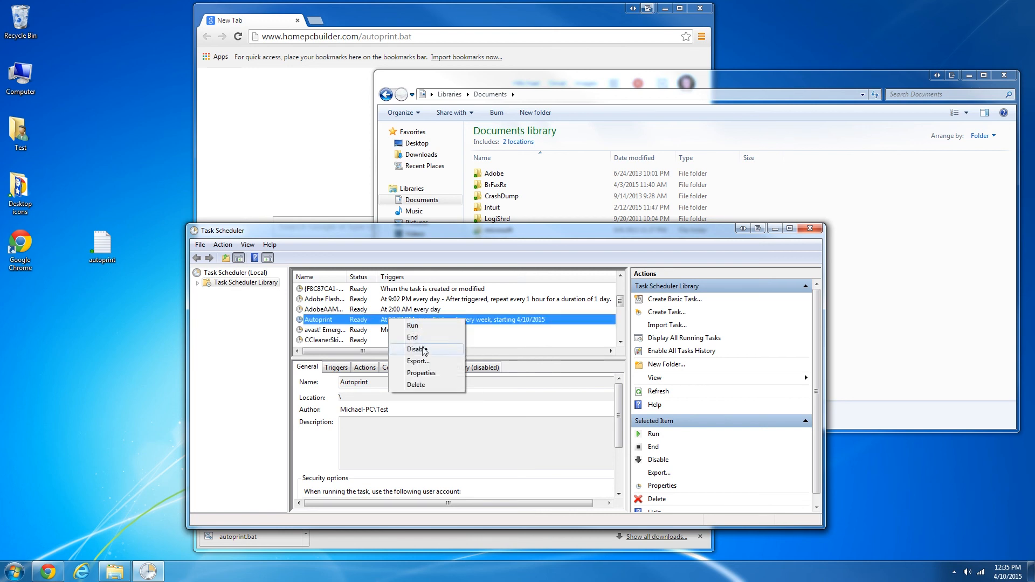
{"action": "left_click", "coordinate": [420, 373]}
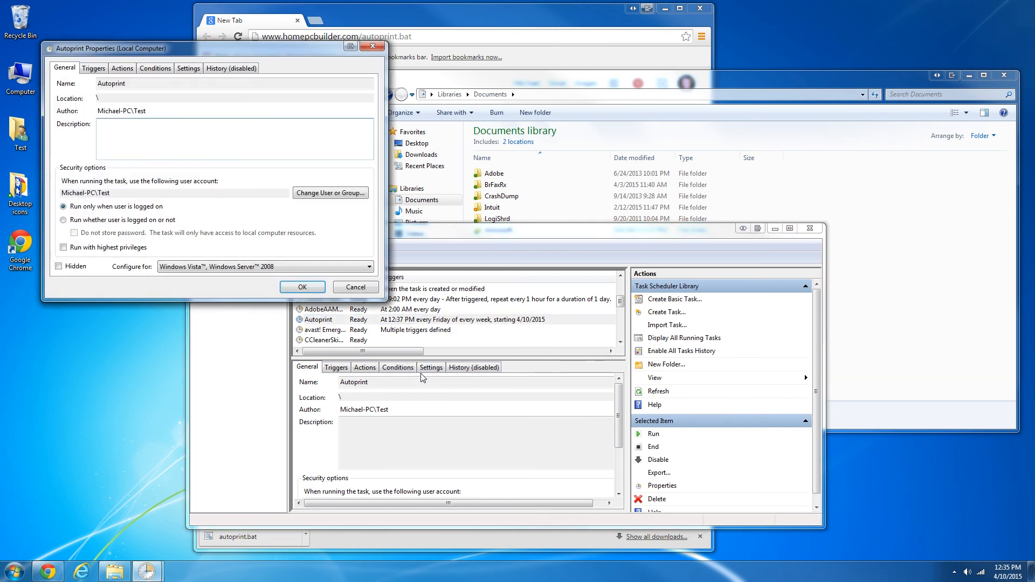
{"action": "left_click", "coordinate": [93, 68]}
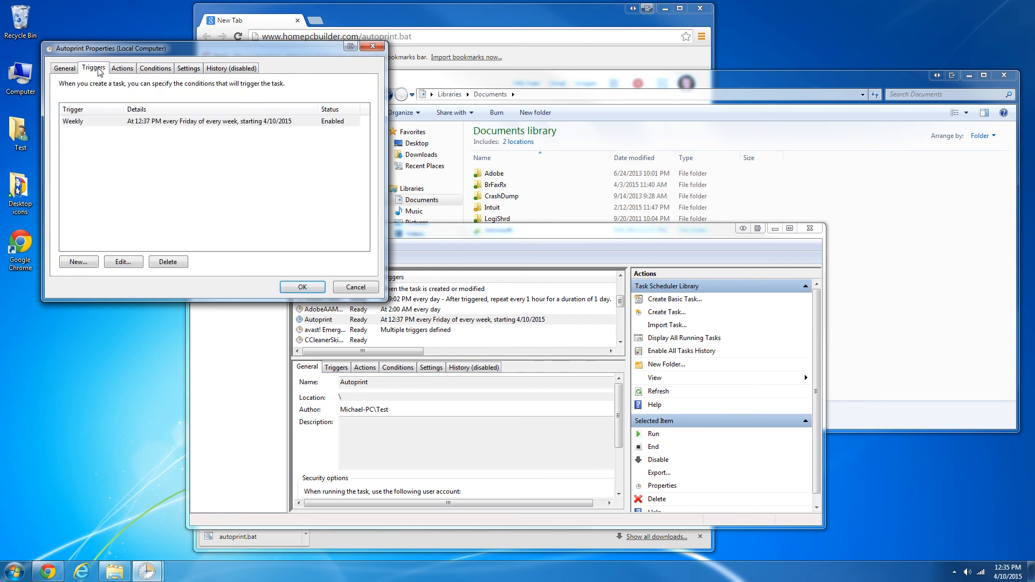
{"action": "mouse_move", "coordinate": [170, 134]}
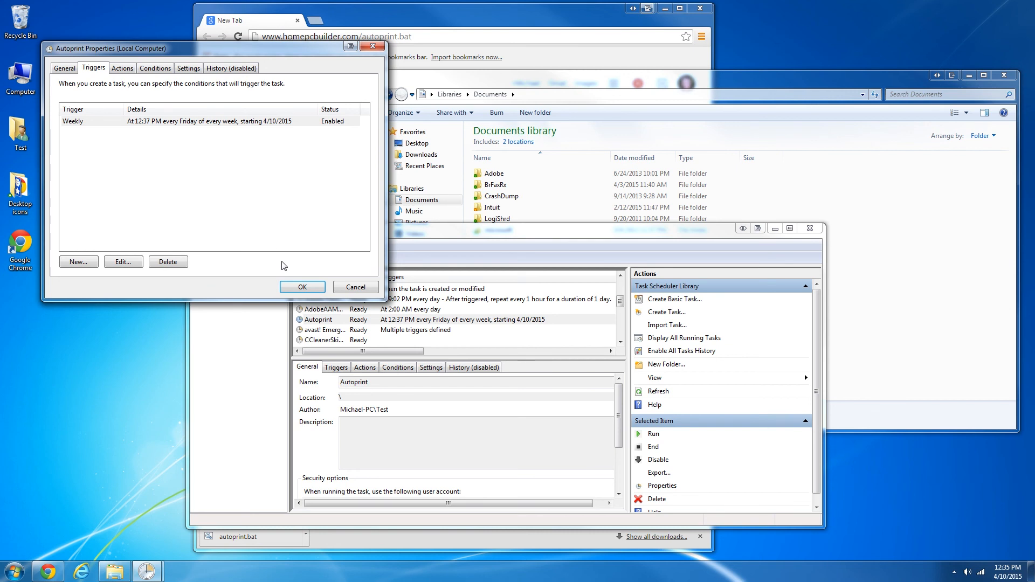
{"action": "left_click", "coordinate": [302, 287]}
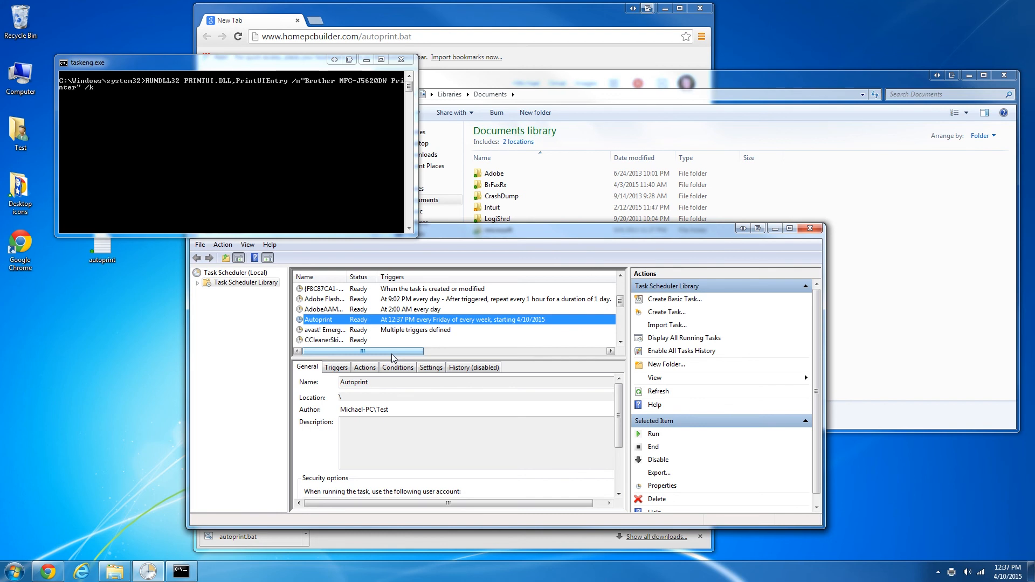
{"action": "left_click", "coordinate": [403, 59]}
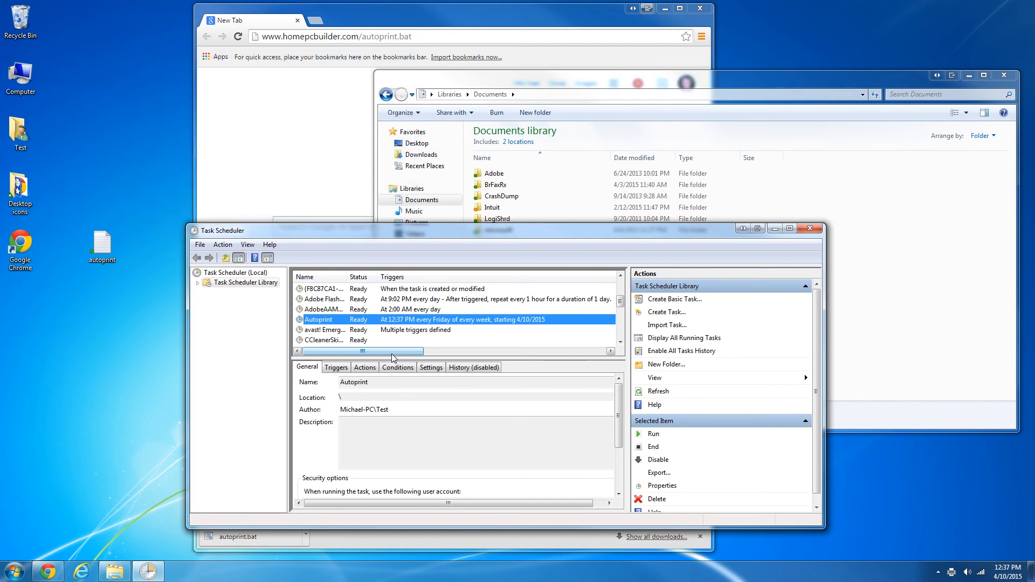